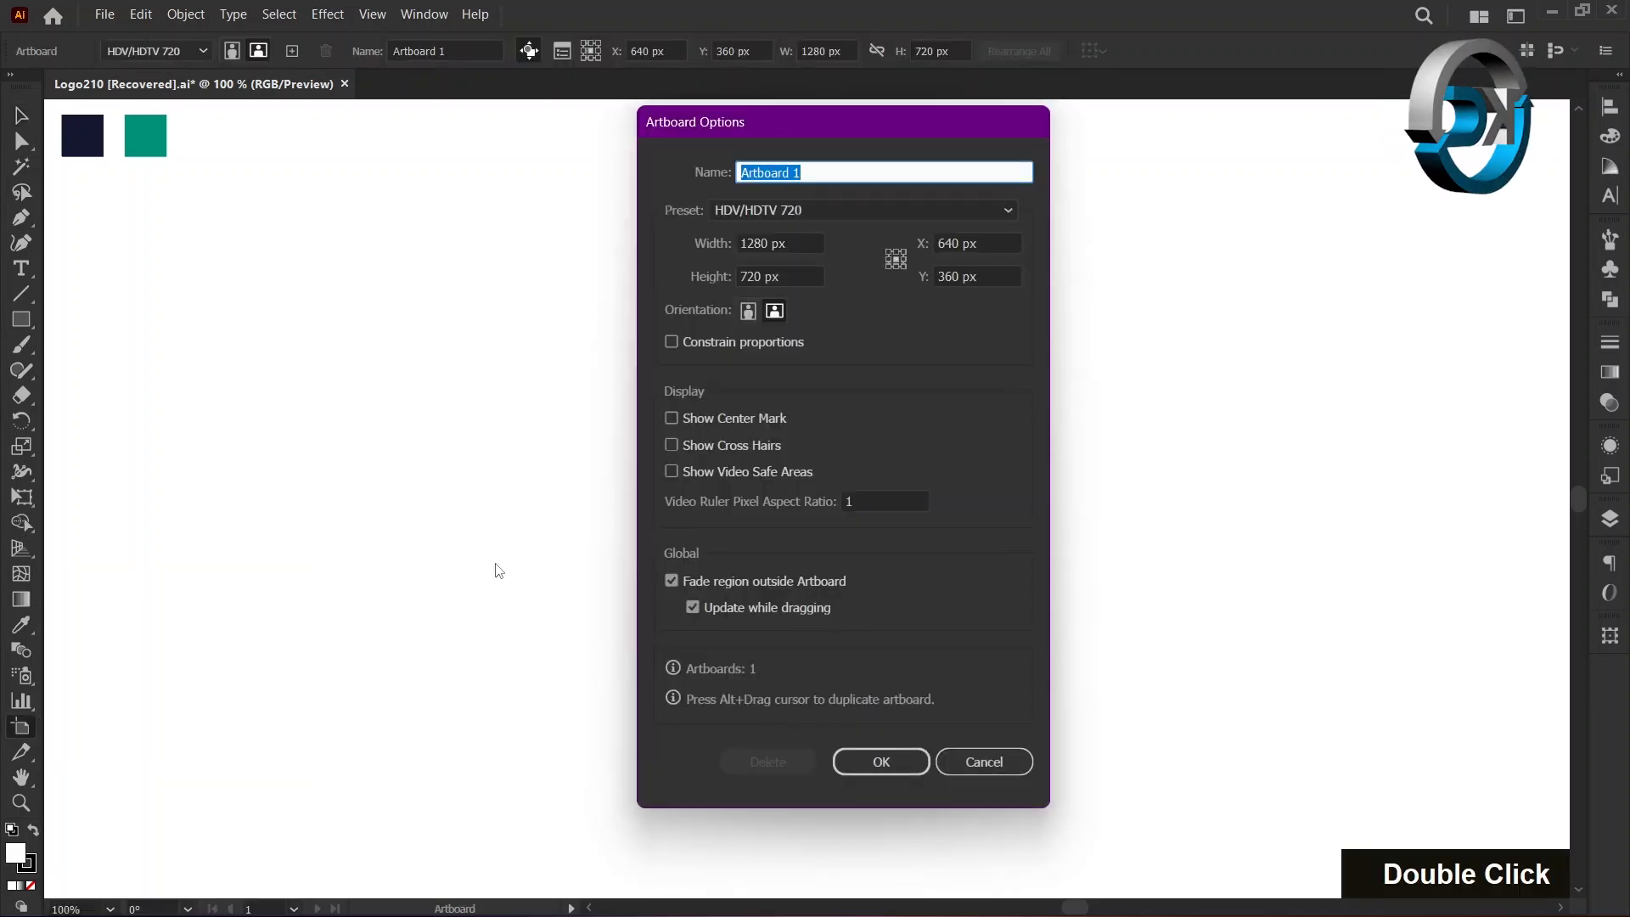
Enable Show Center Mark in the artboard options and confirm
click(671, 417)
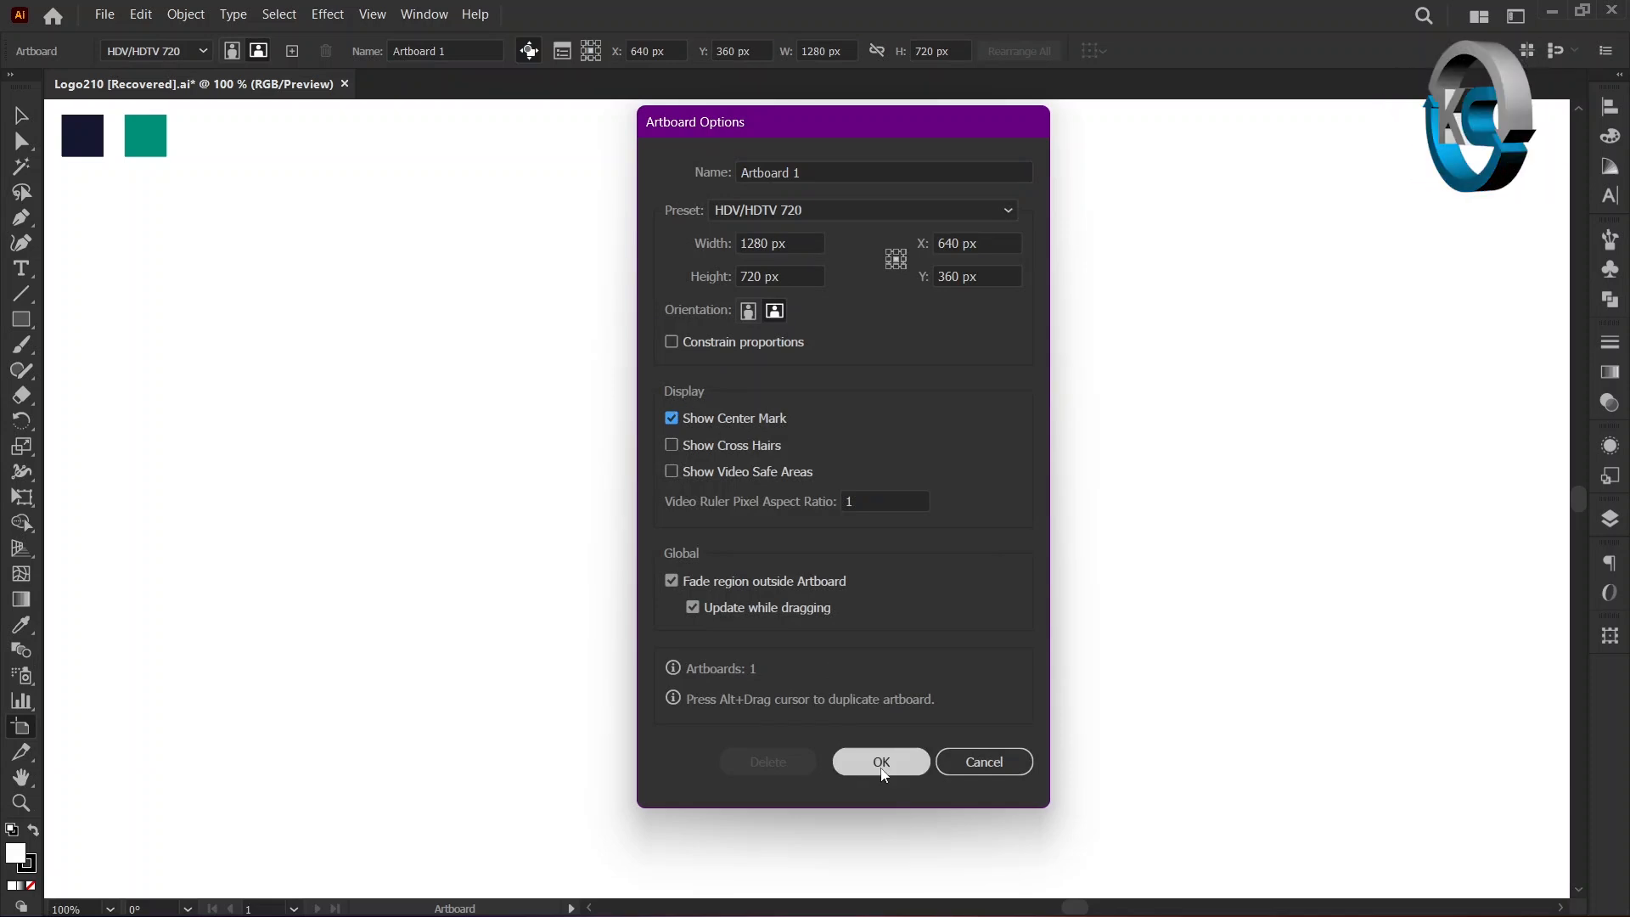
click(880, 760)
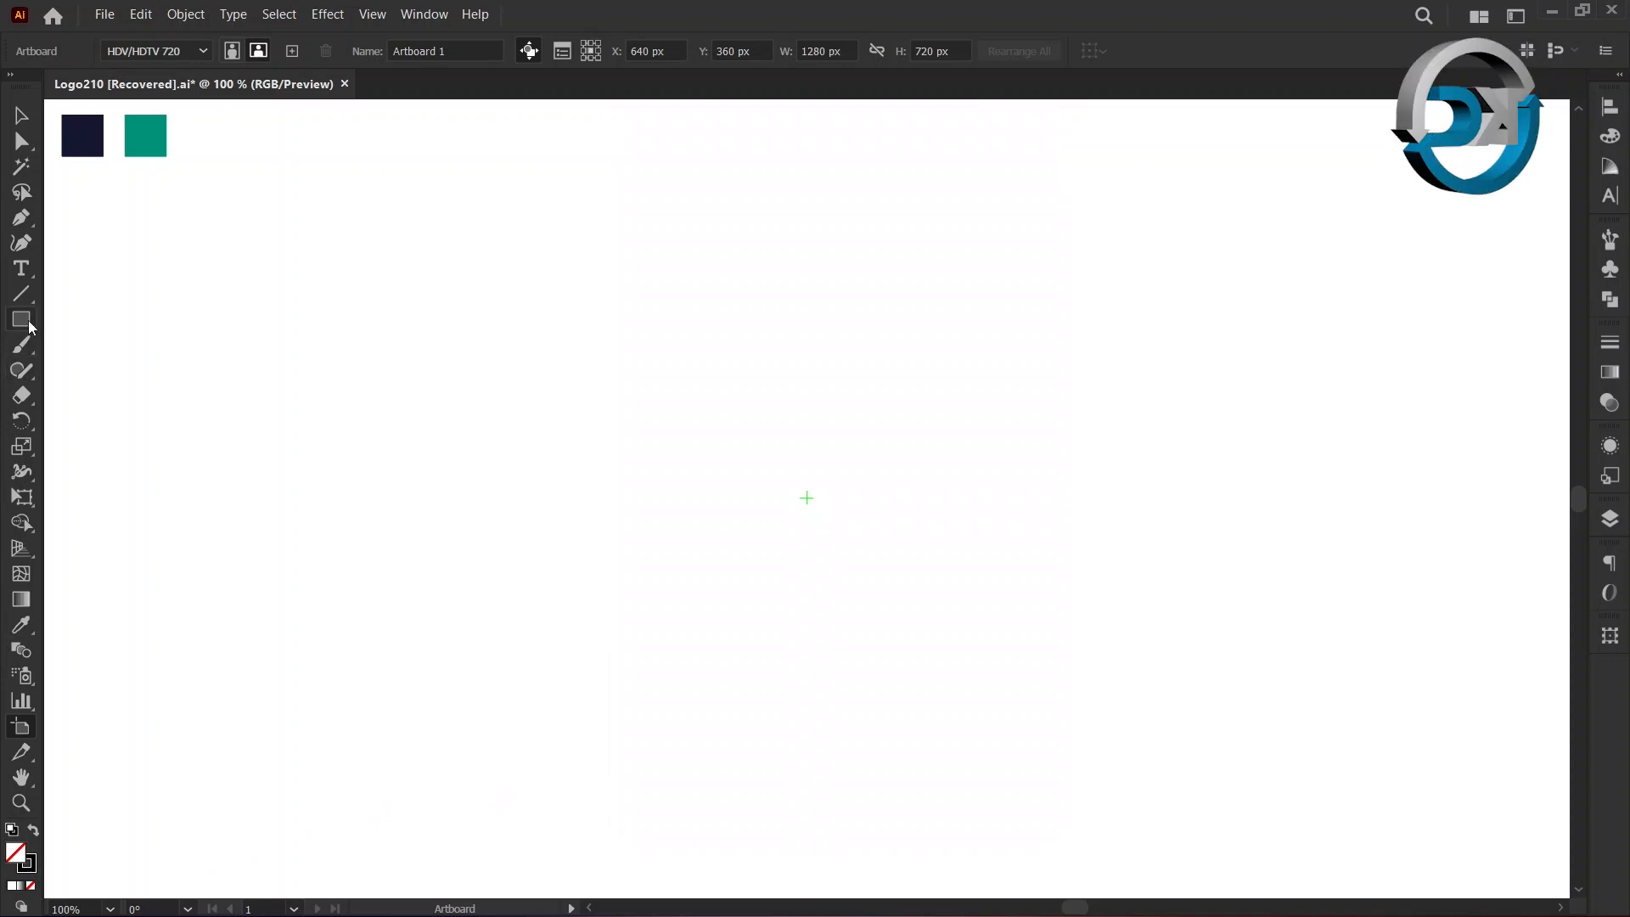
Draw a 50 × 100 px rectangle from the artboard's center mark
click(20, 320)
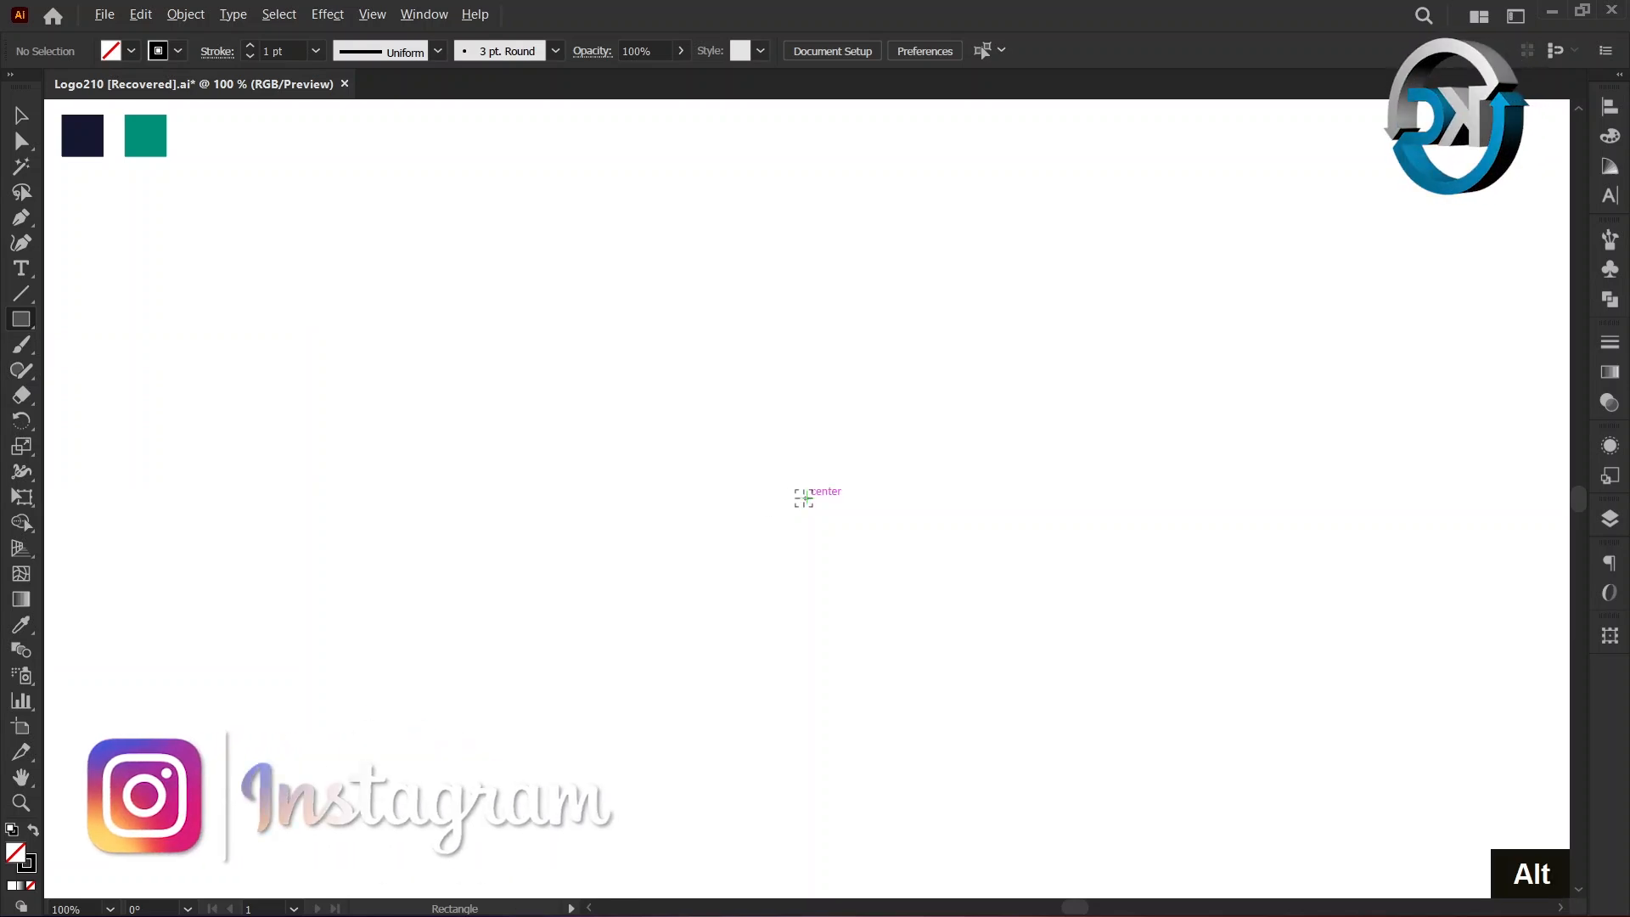
click(802, 499)
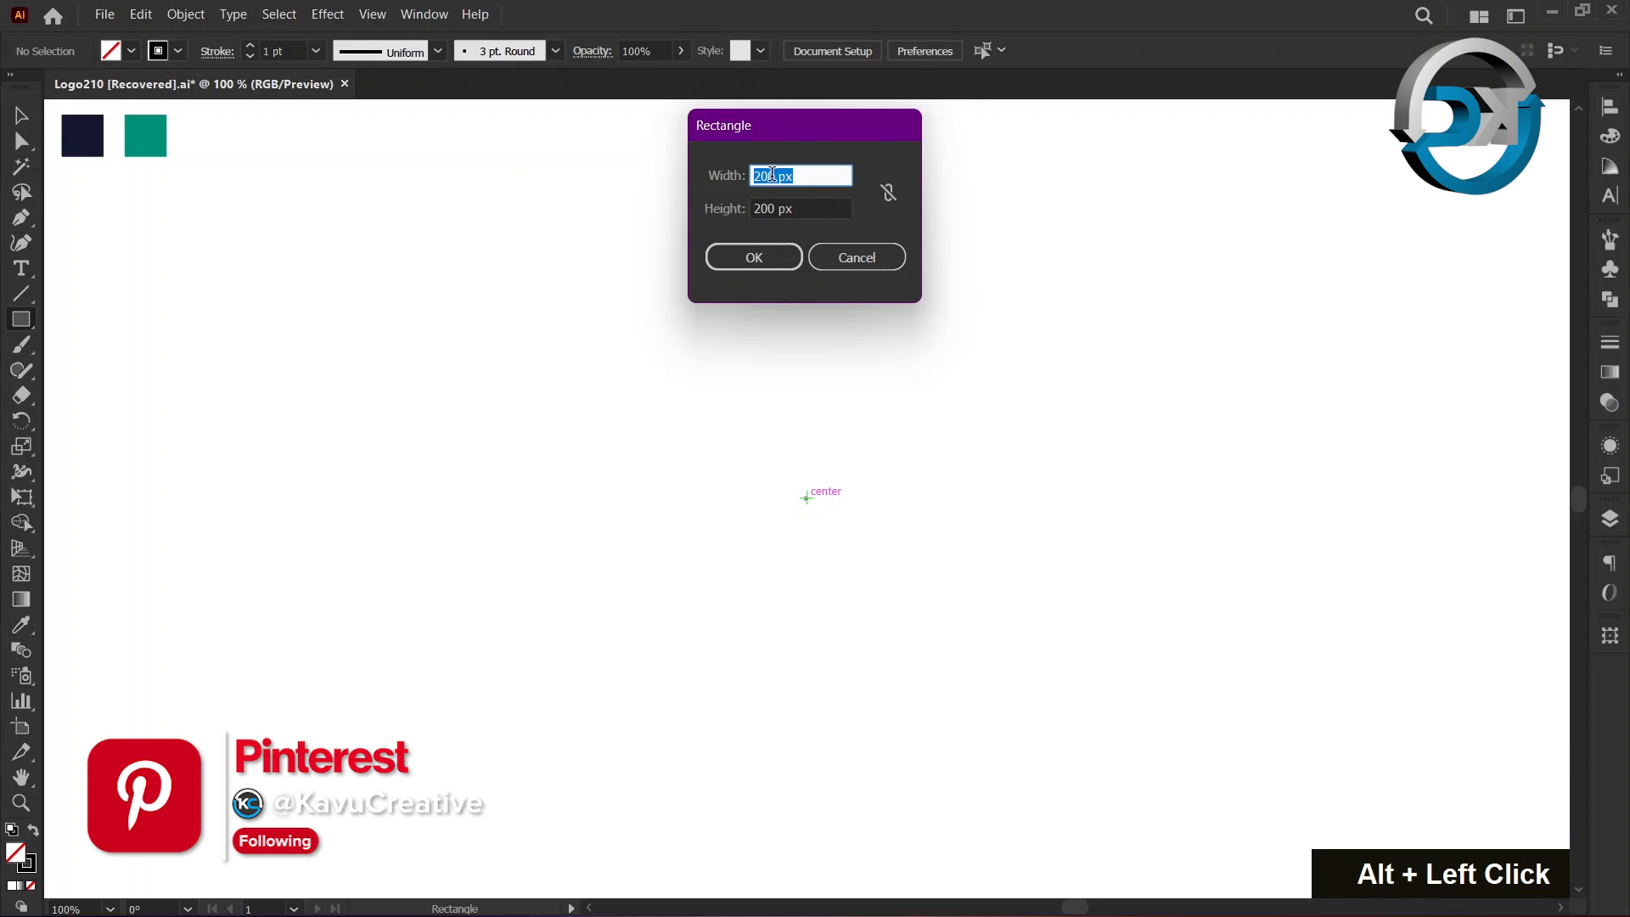
text(50)
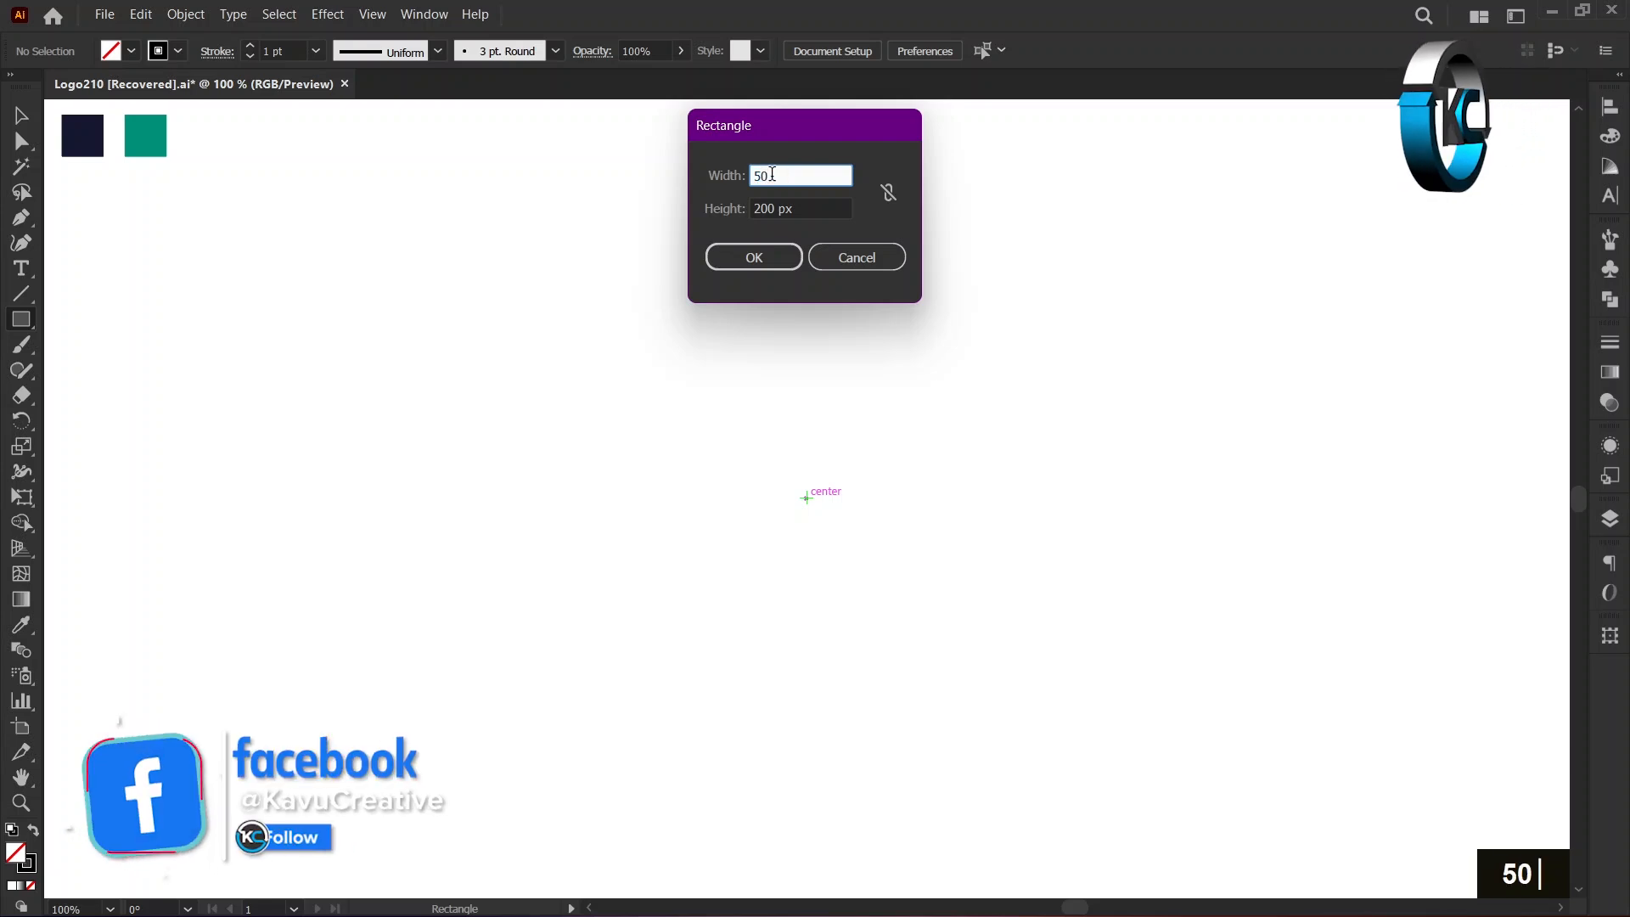
text(1)
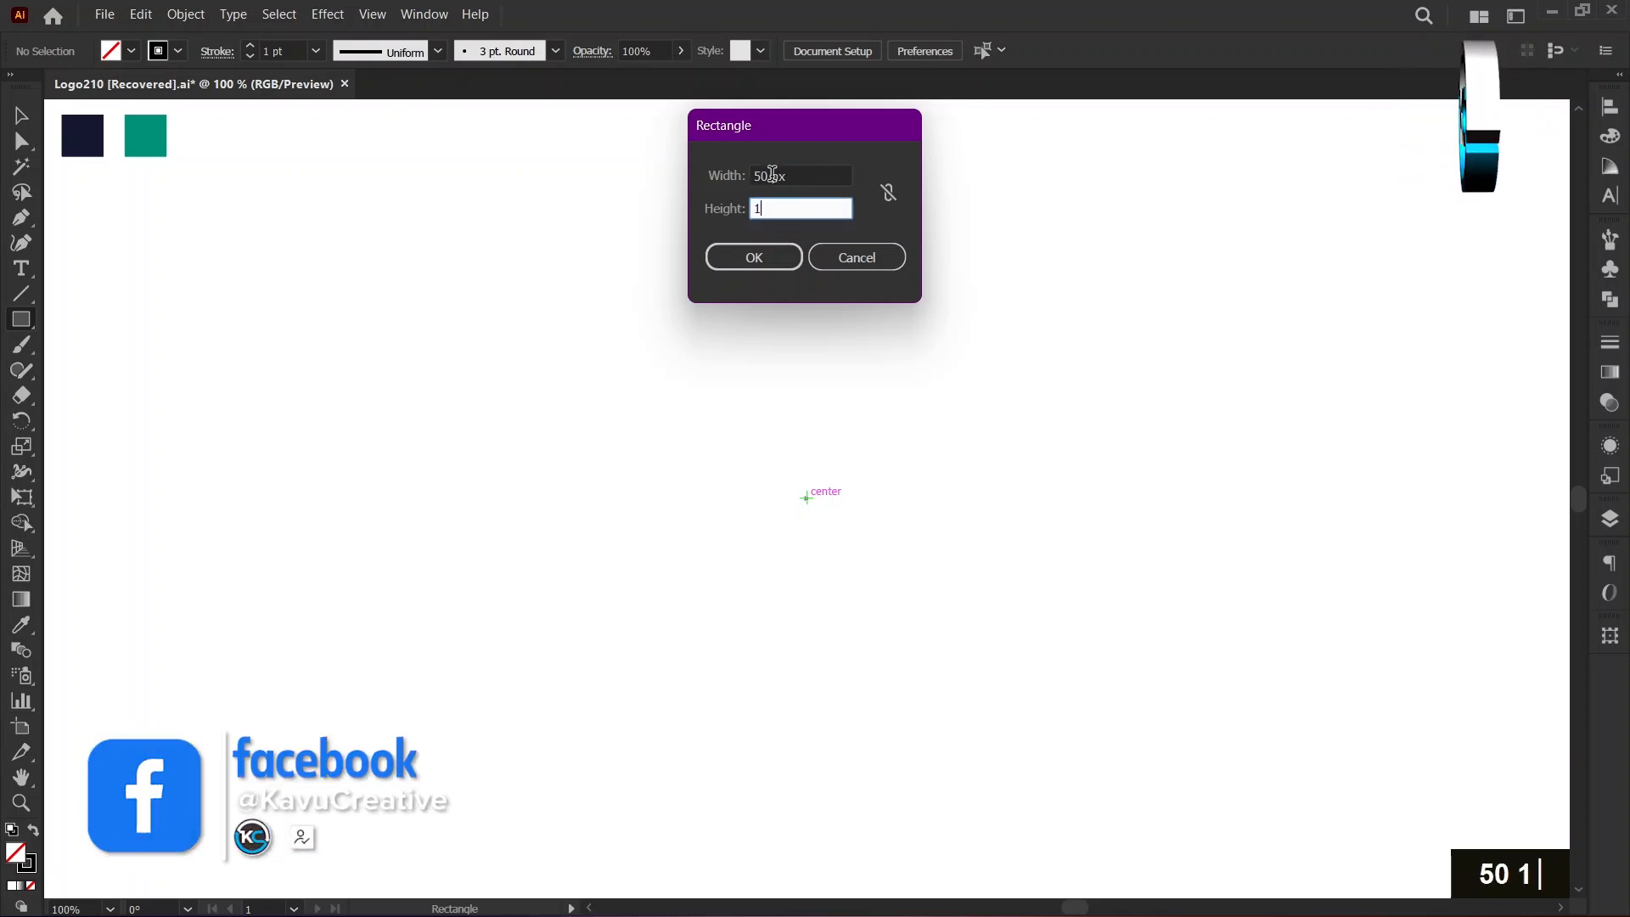
text(00)
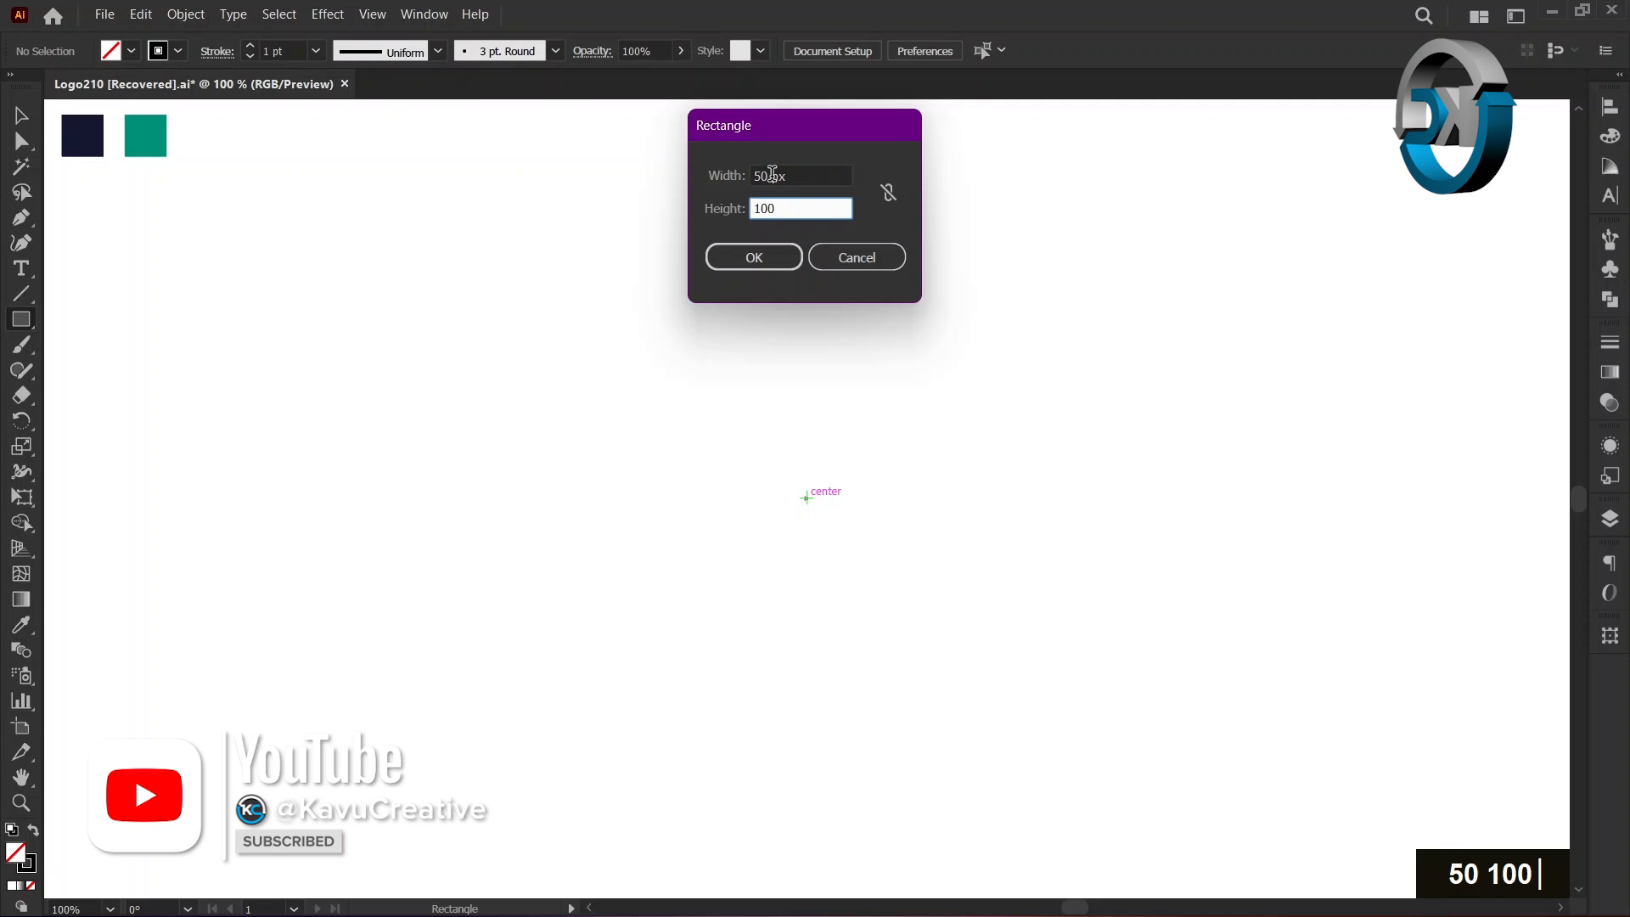
click(753, 256)
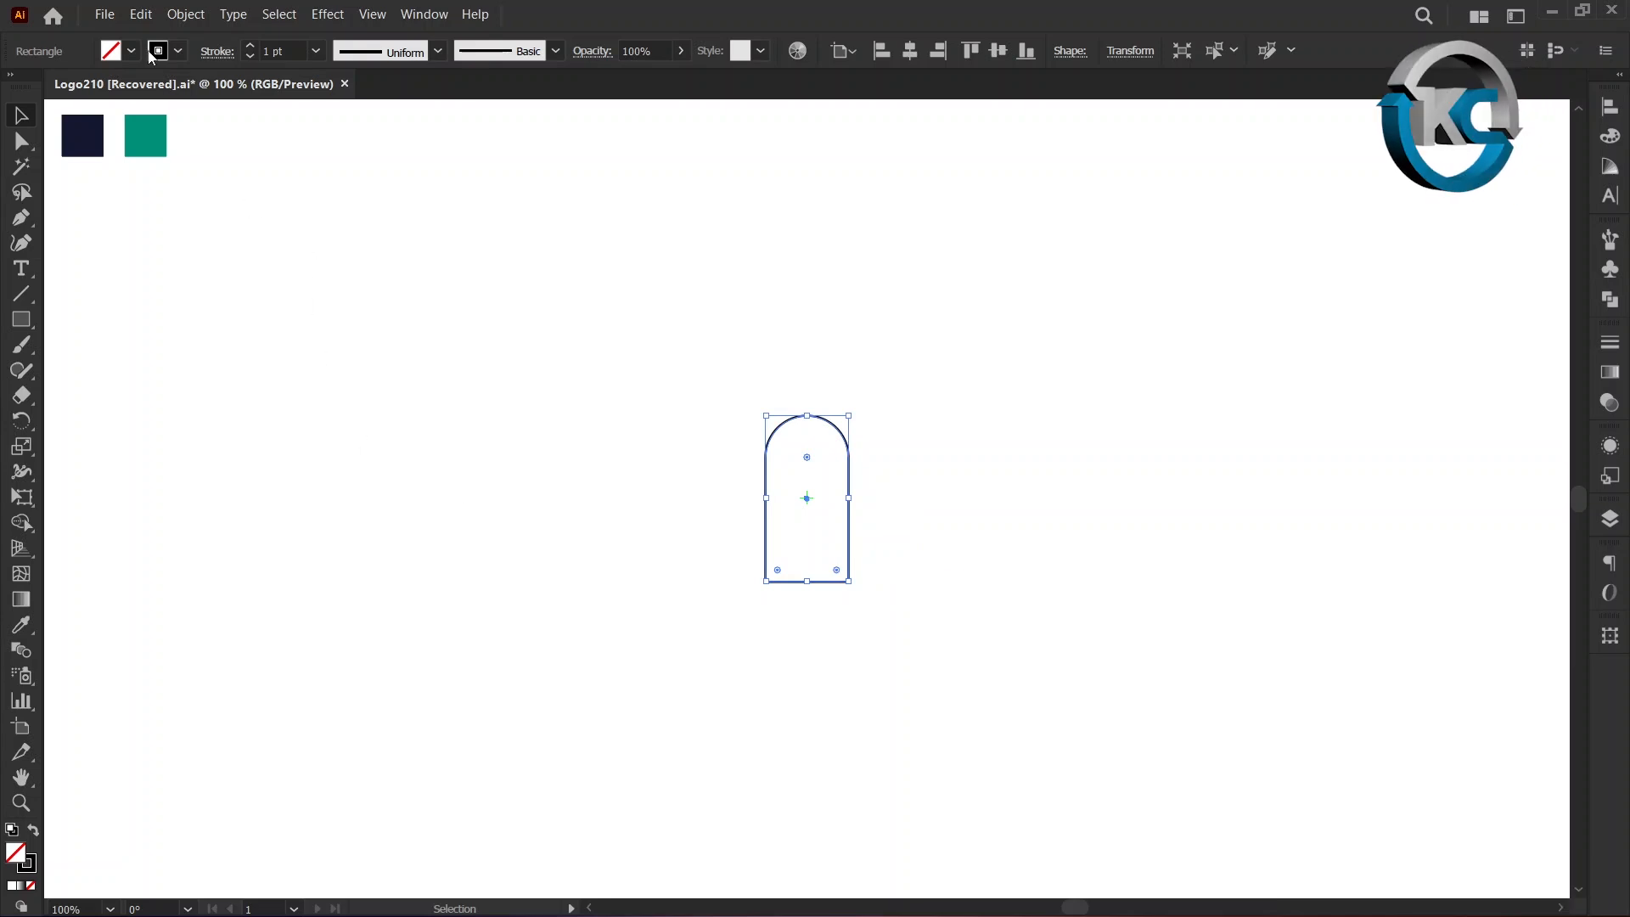
Open the Edit menu to duplicate the arched rectangle
click(139, 14)
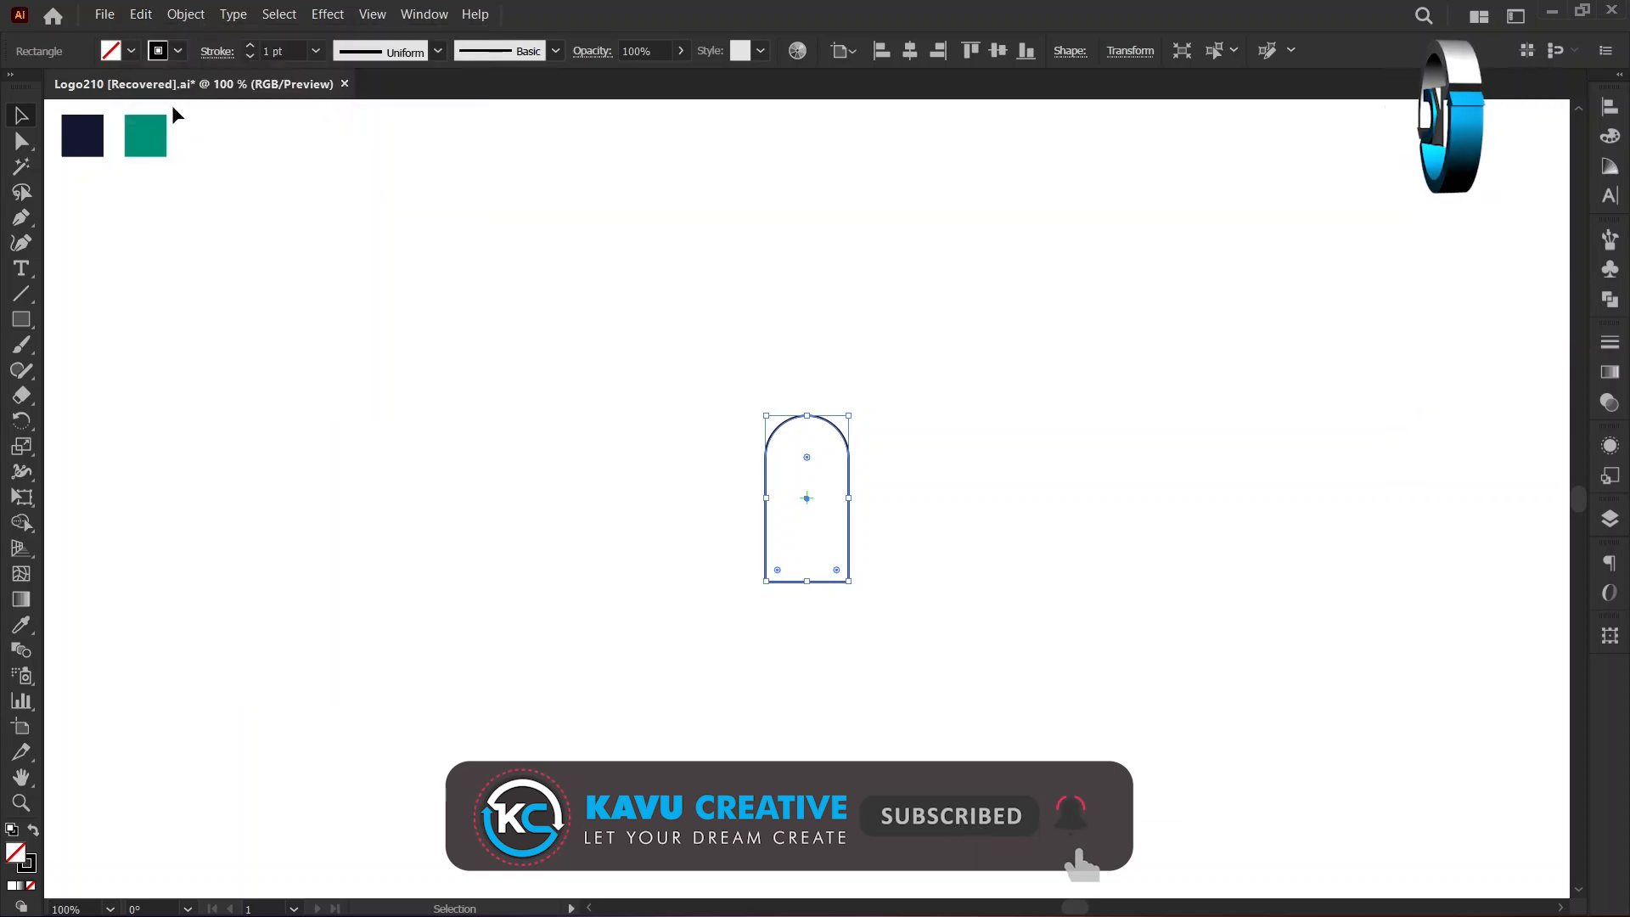
click(140, 13)
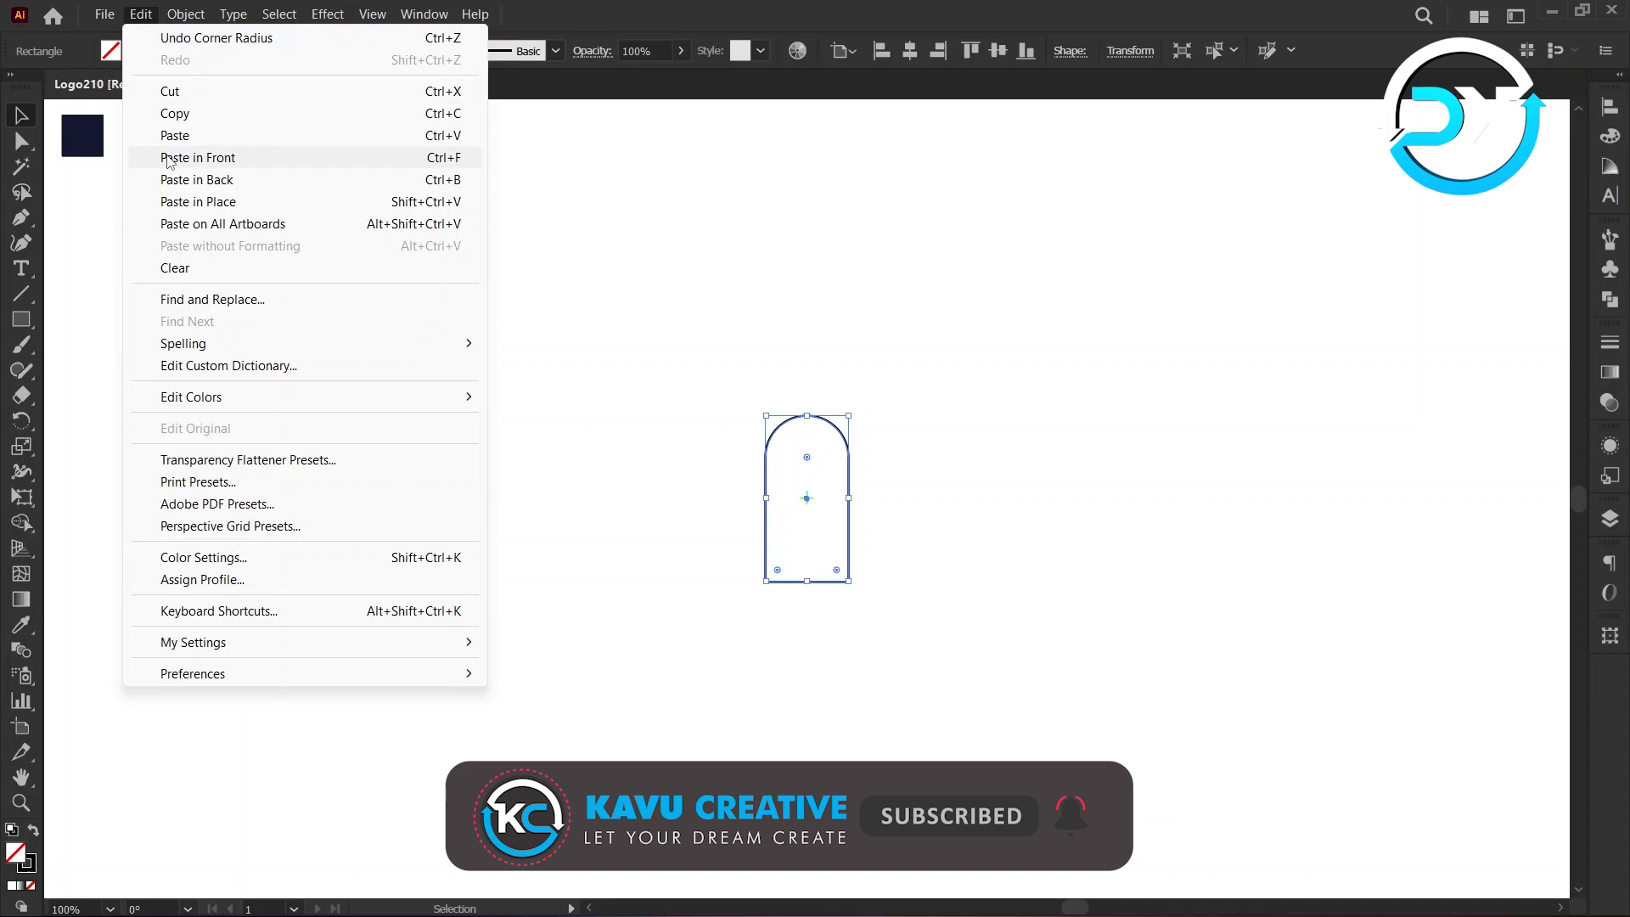
Paste a copy of the arch in front of the original
click(198, 157)
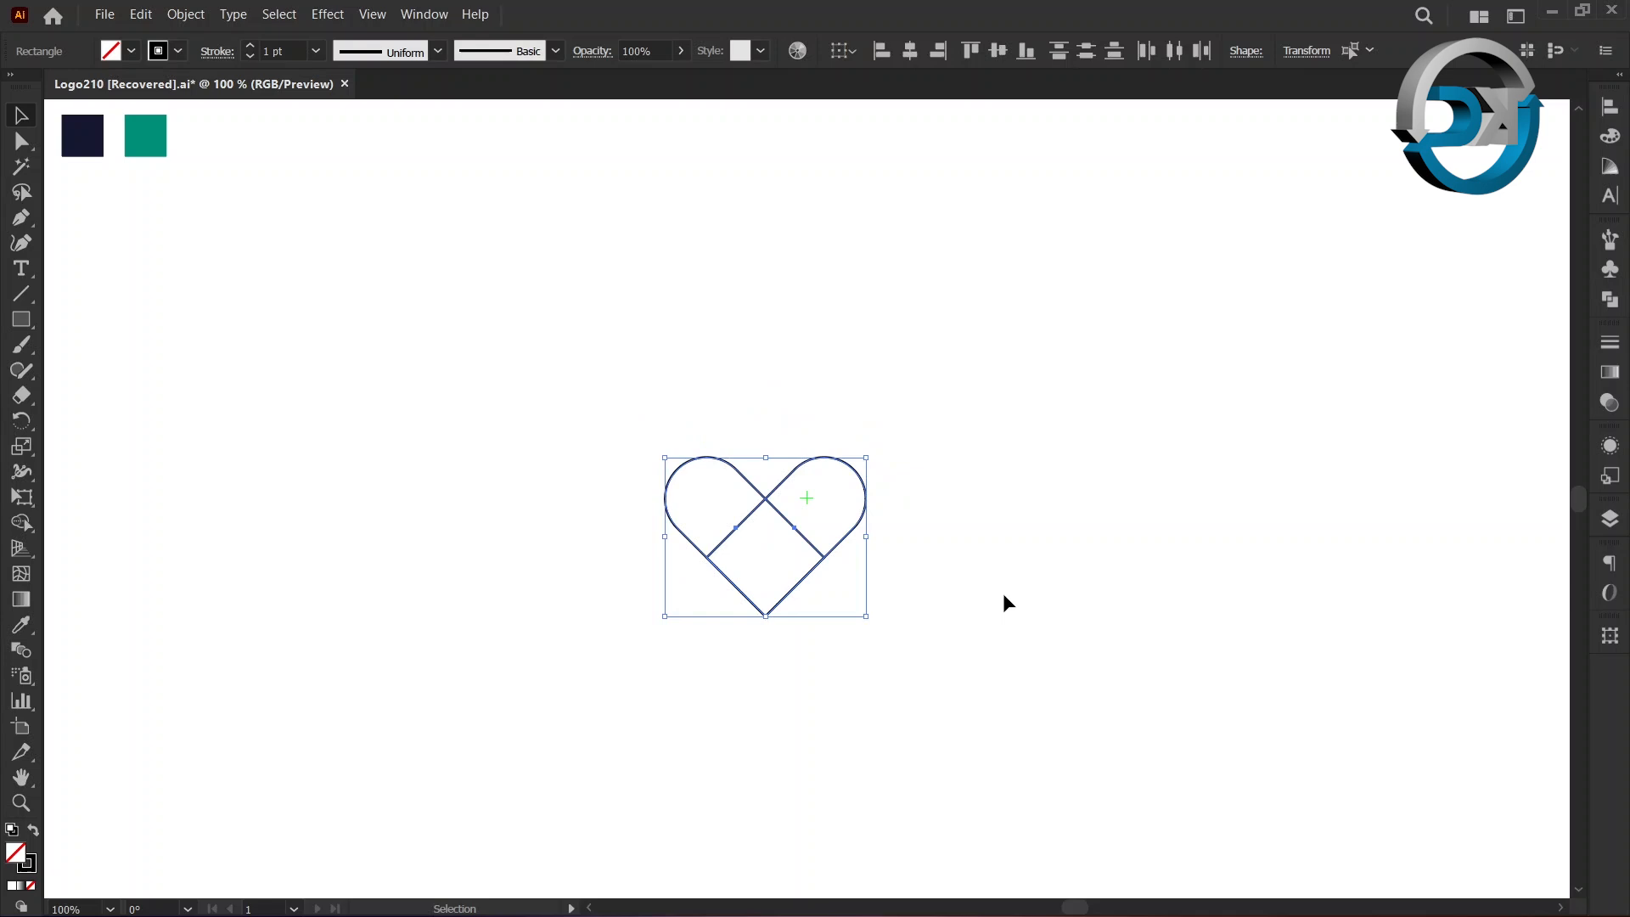
mouse_move(821, 704)
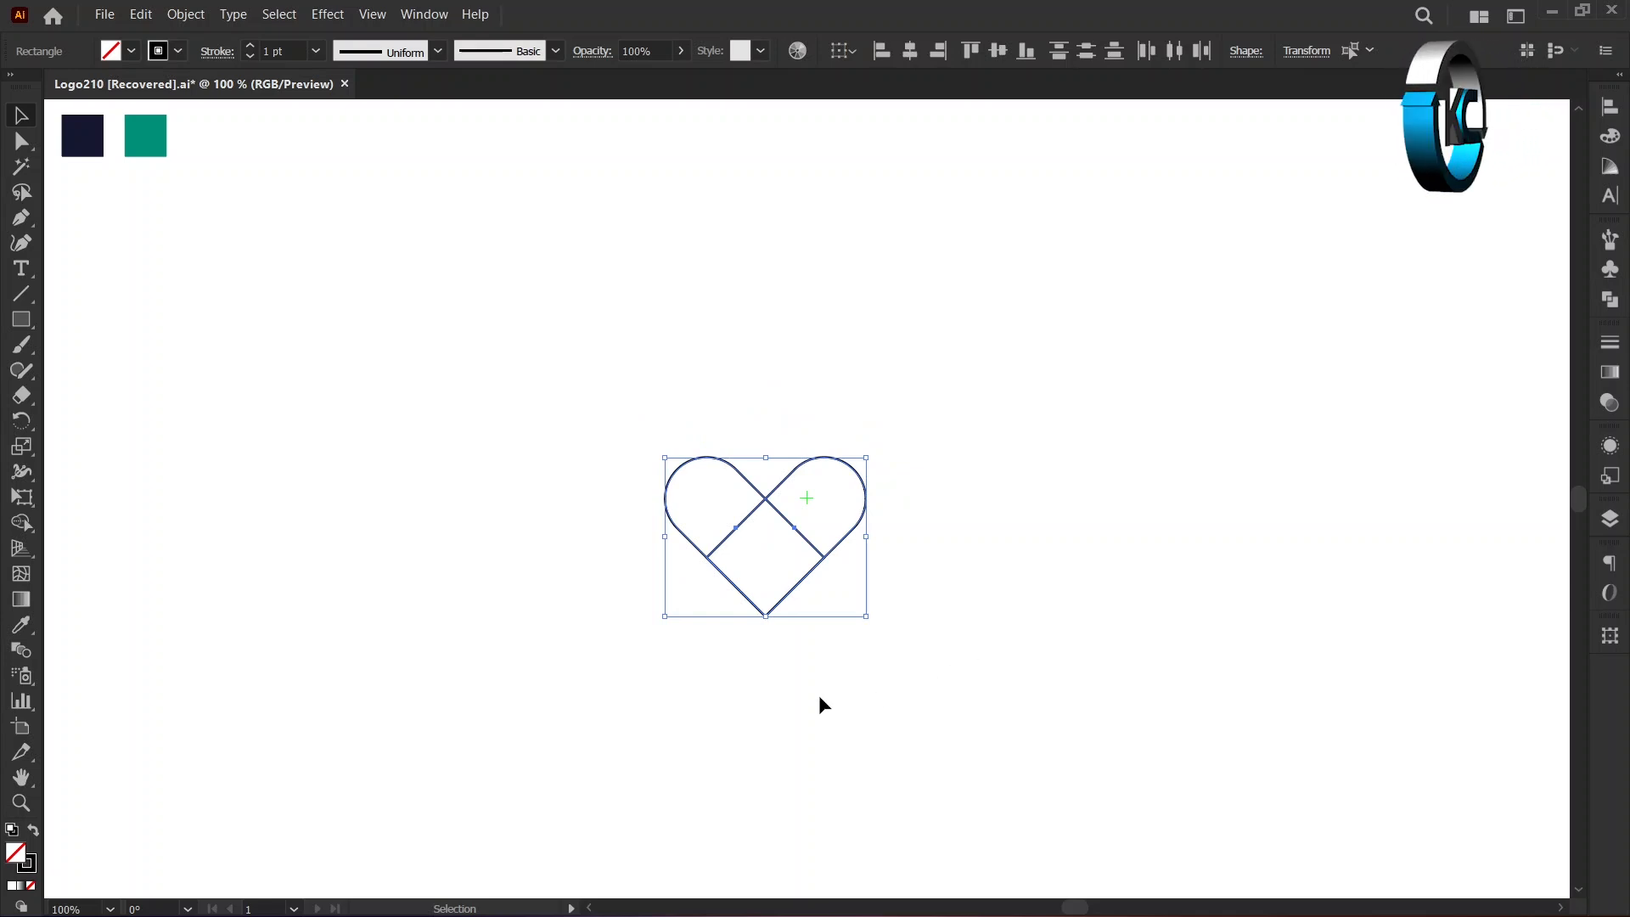
mouse_move(206, 644)
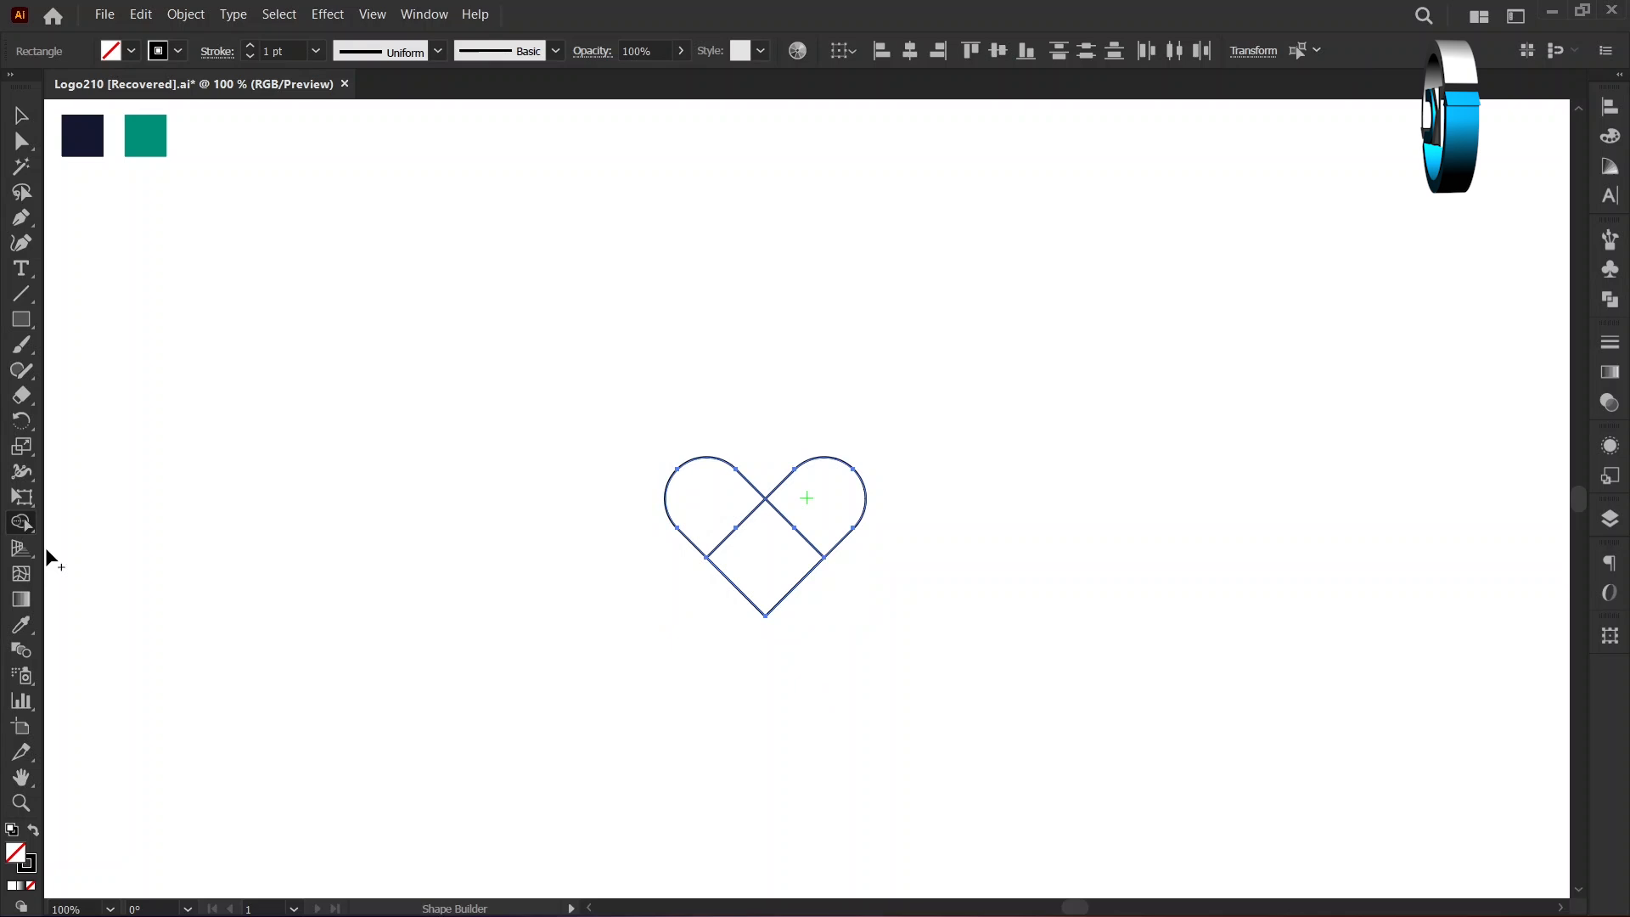
mouse_move(558, 717)
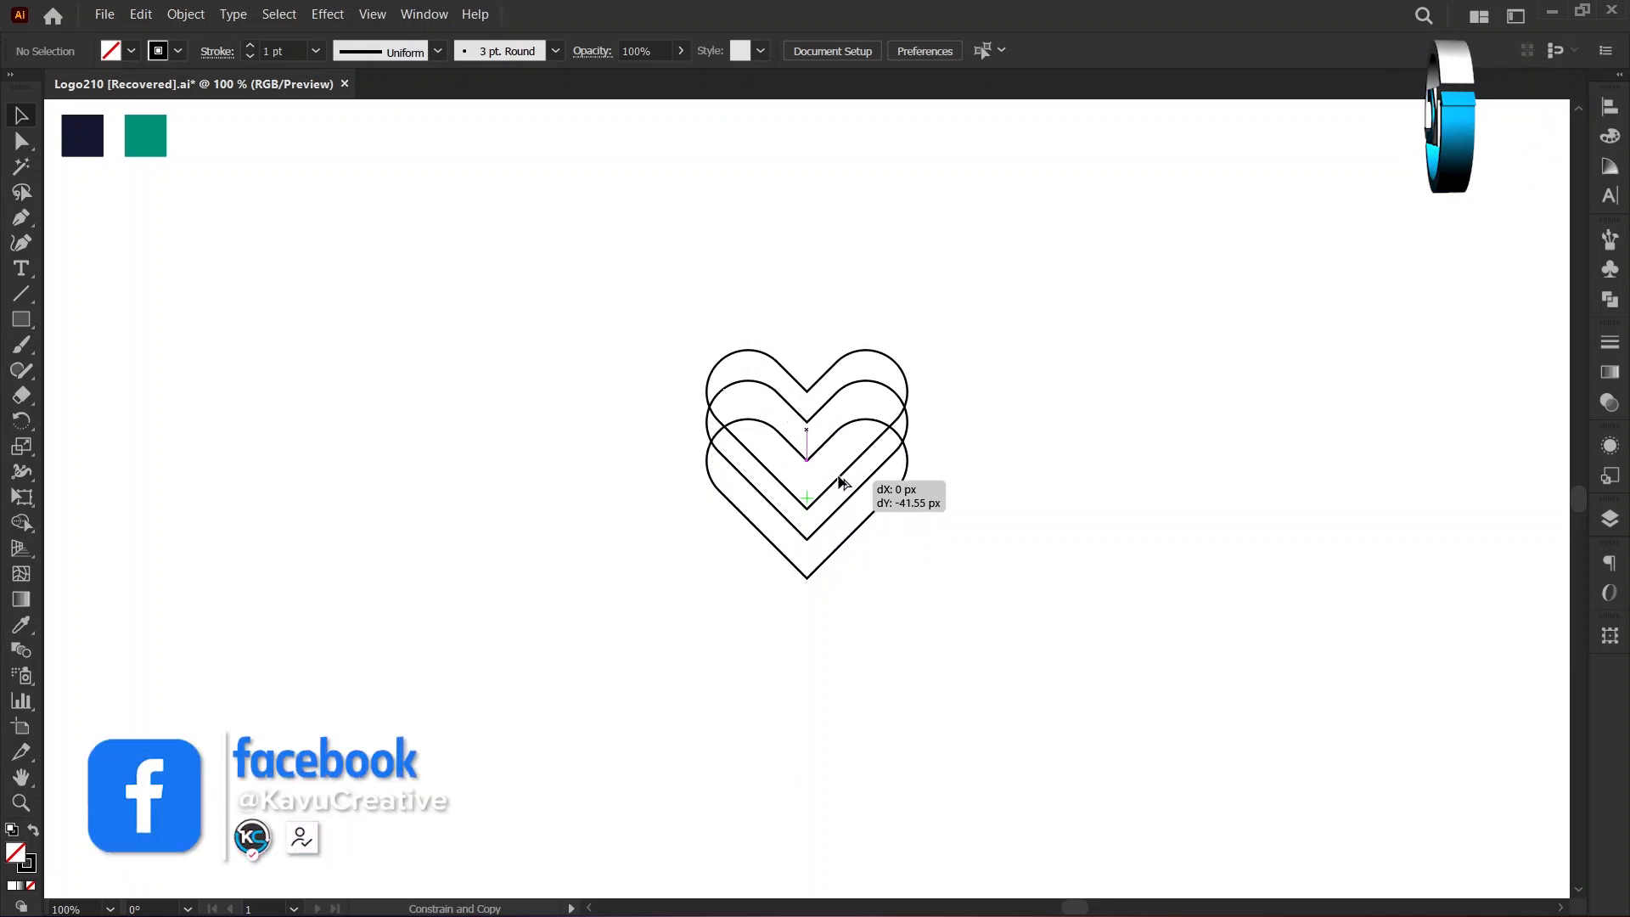
Click the heart on the artboard to work with the stacked copies
click(832, 525)
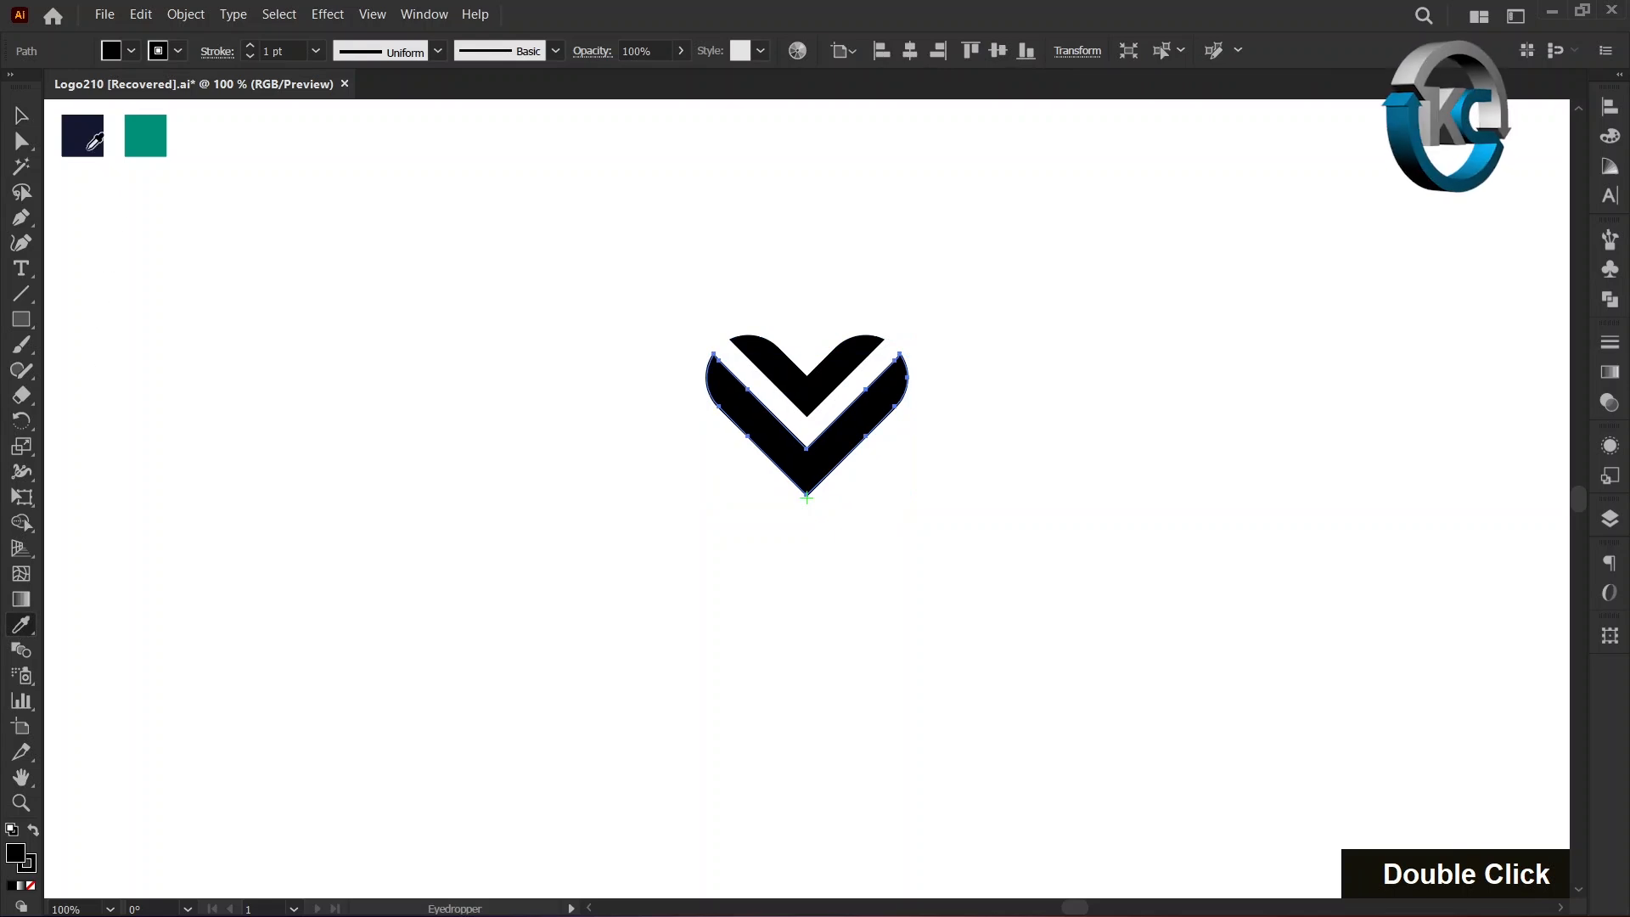
Fill the outer chevron with the navy colour
click(790, 377)
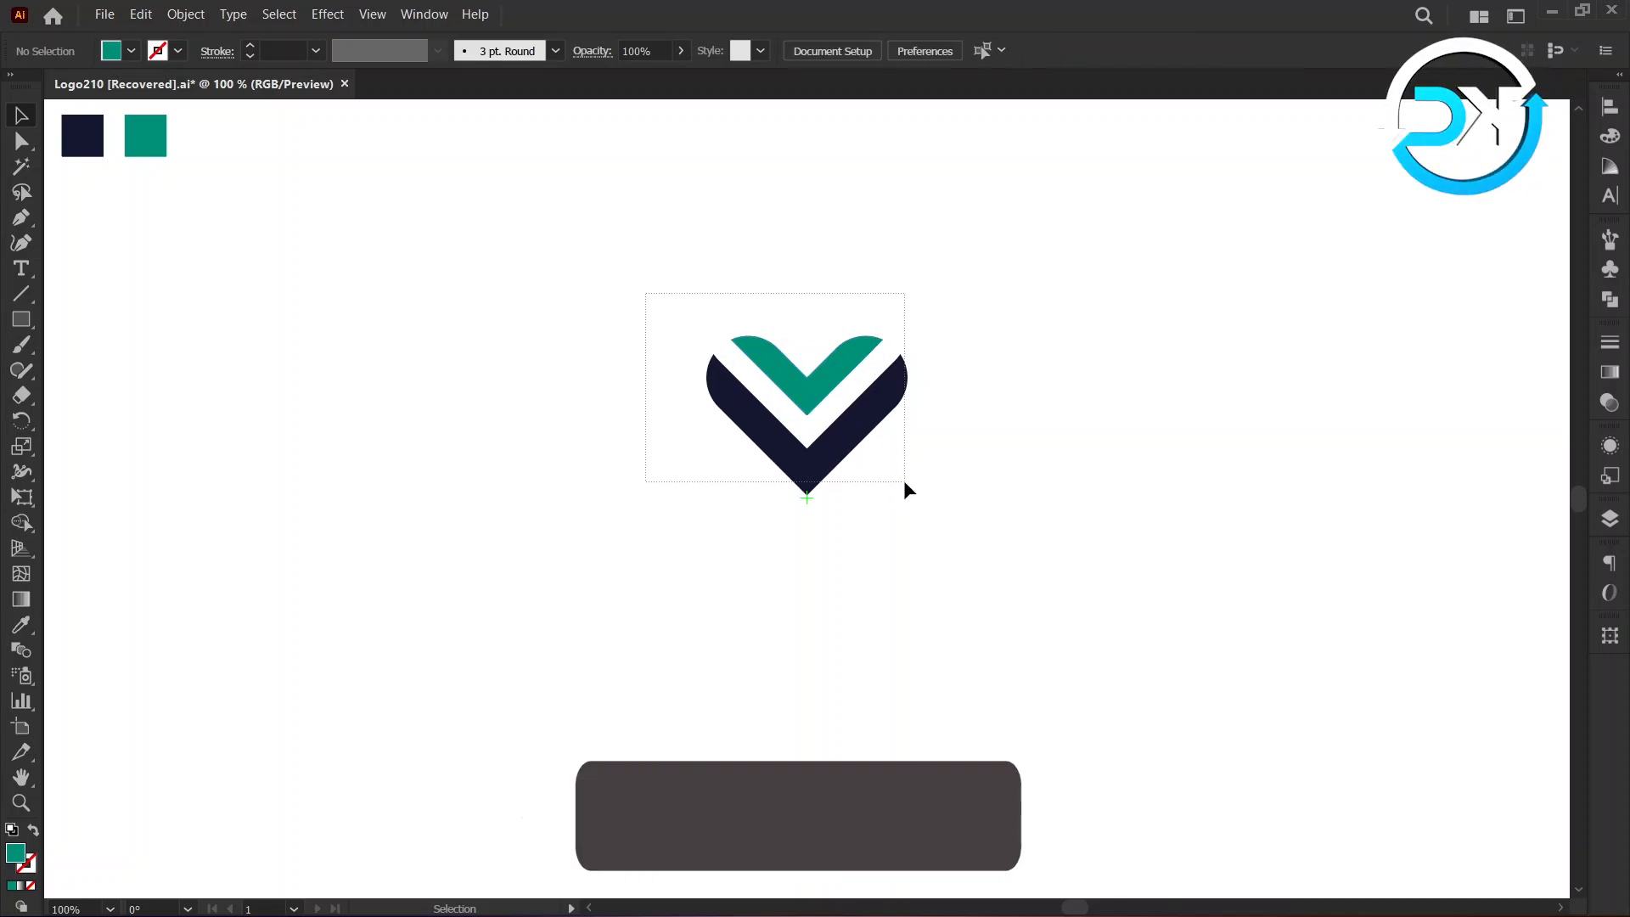
Group the navy and teal chevrons and select the resulting group
right_click(805, 416)
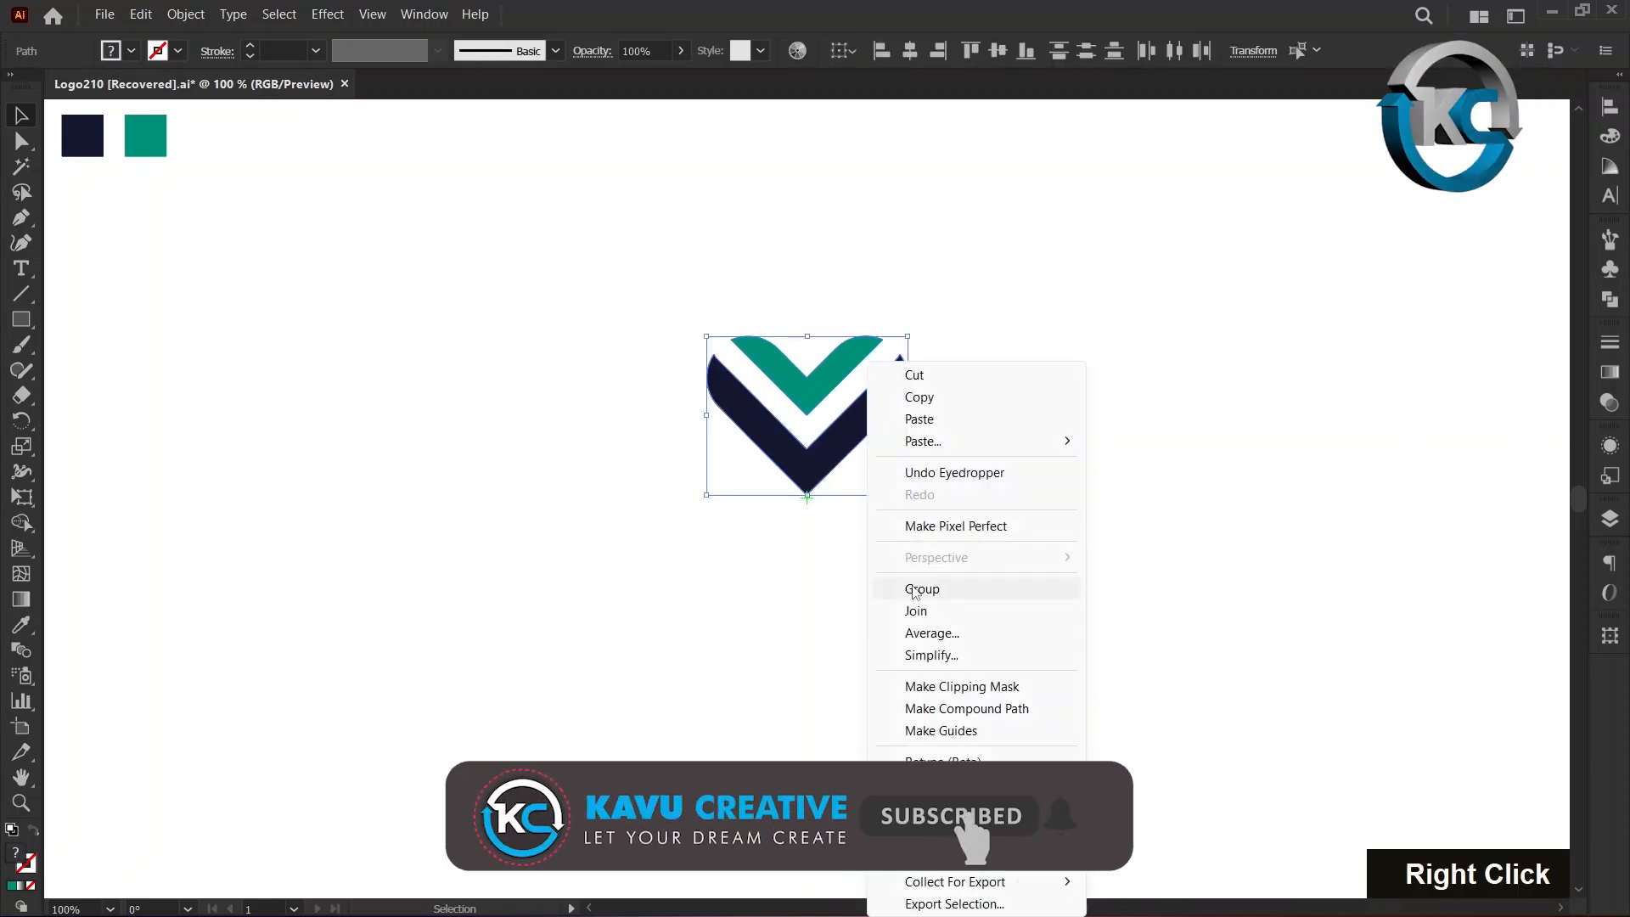
click(922, 588)
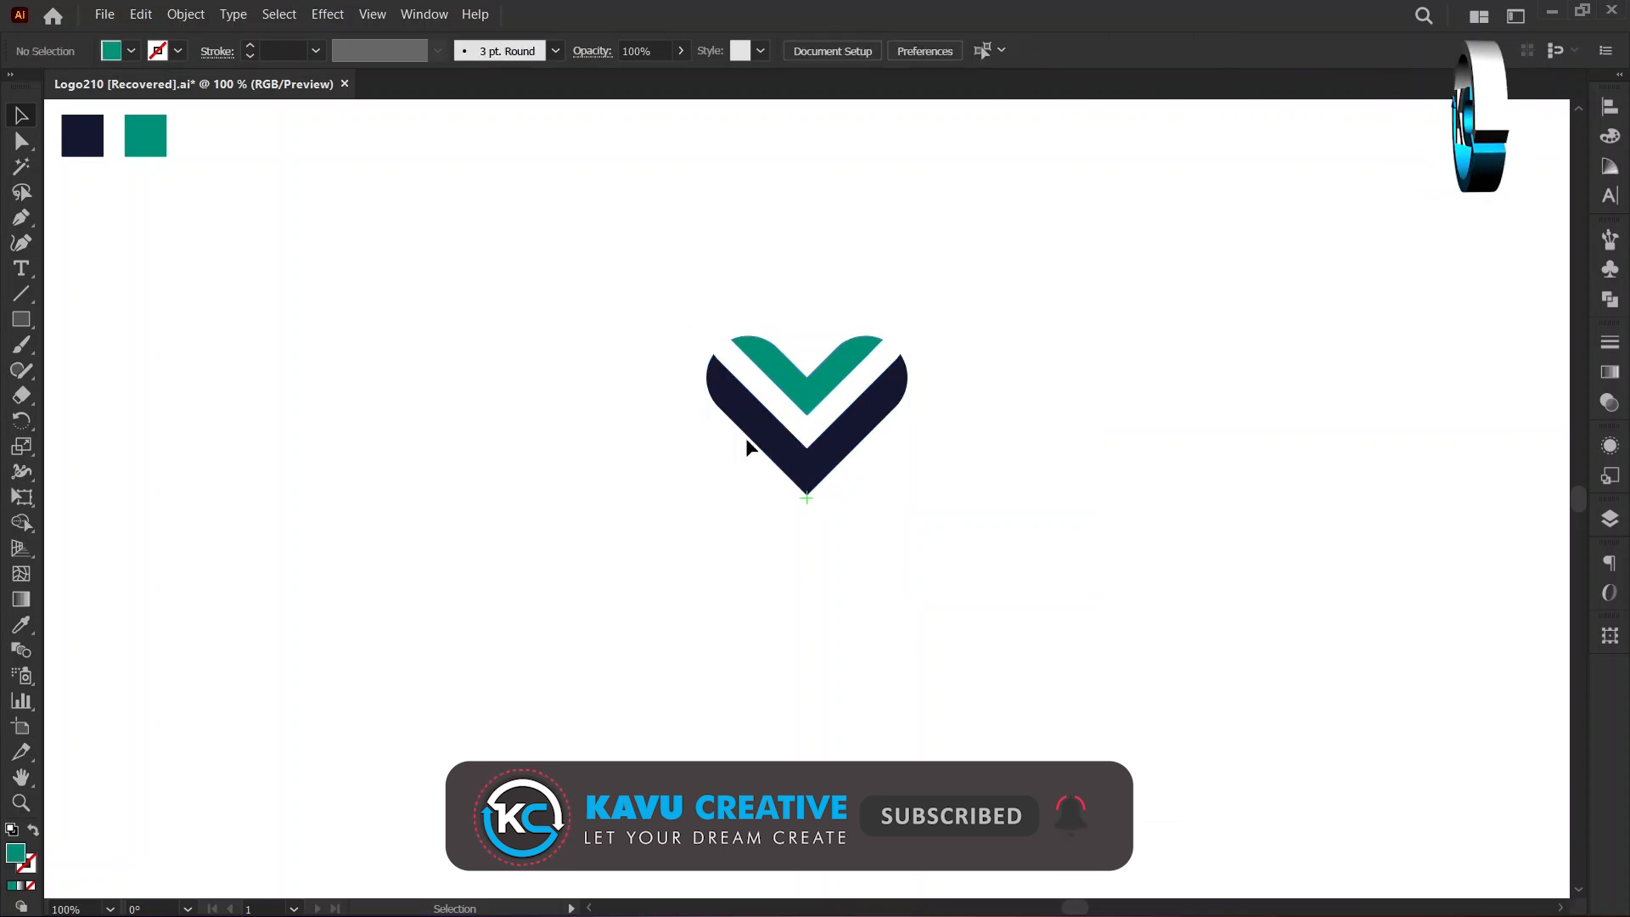
click(805, 406)
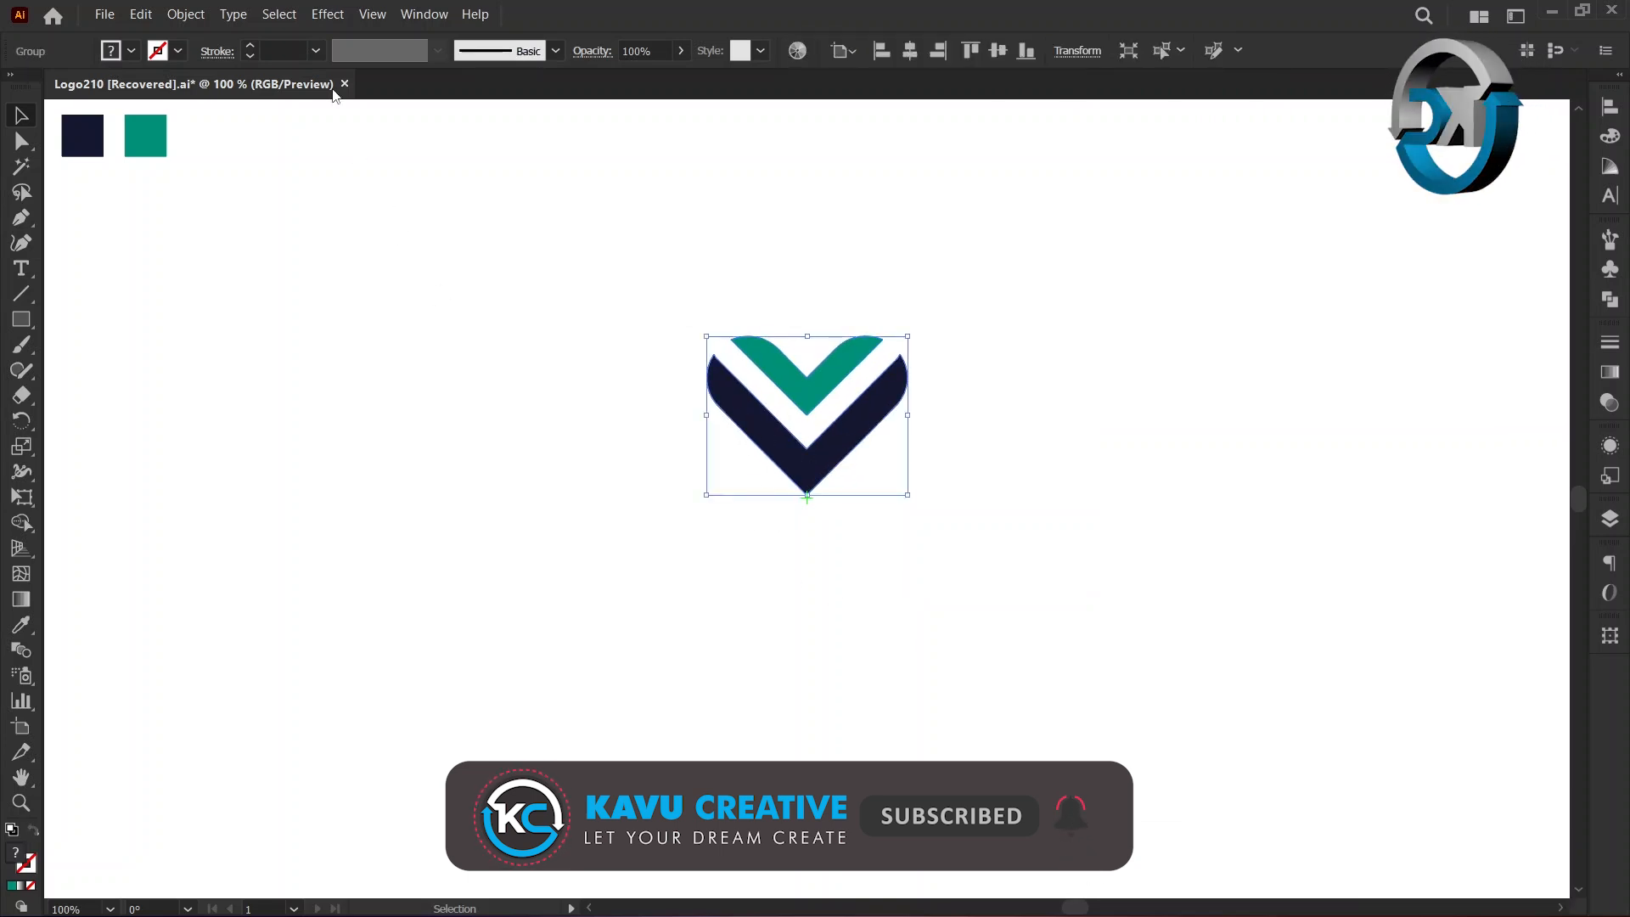
click(326, 14)
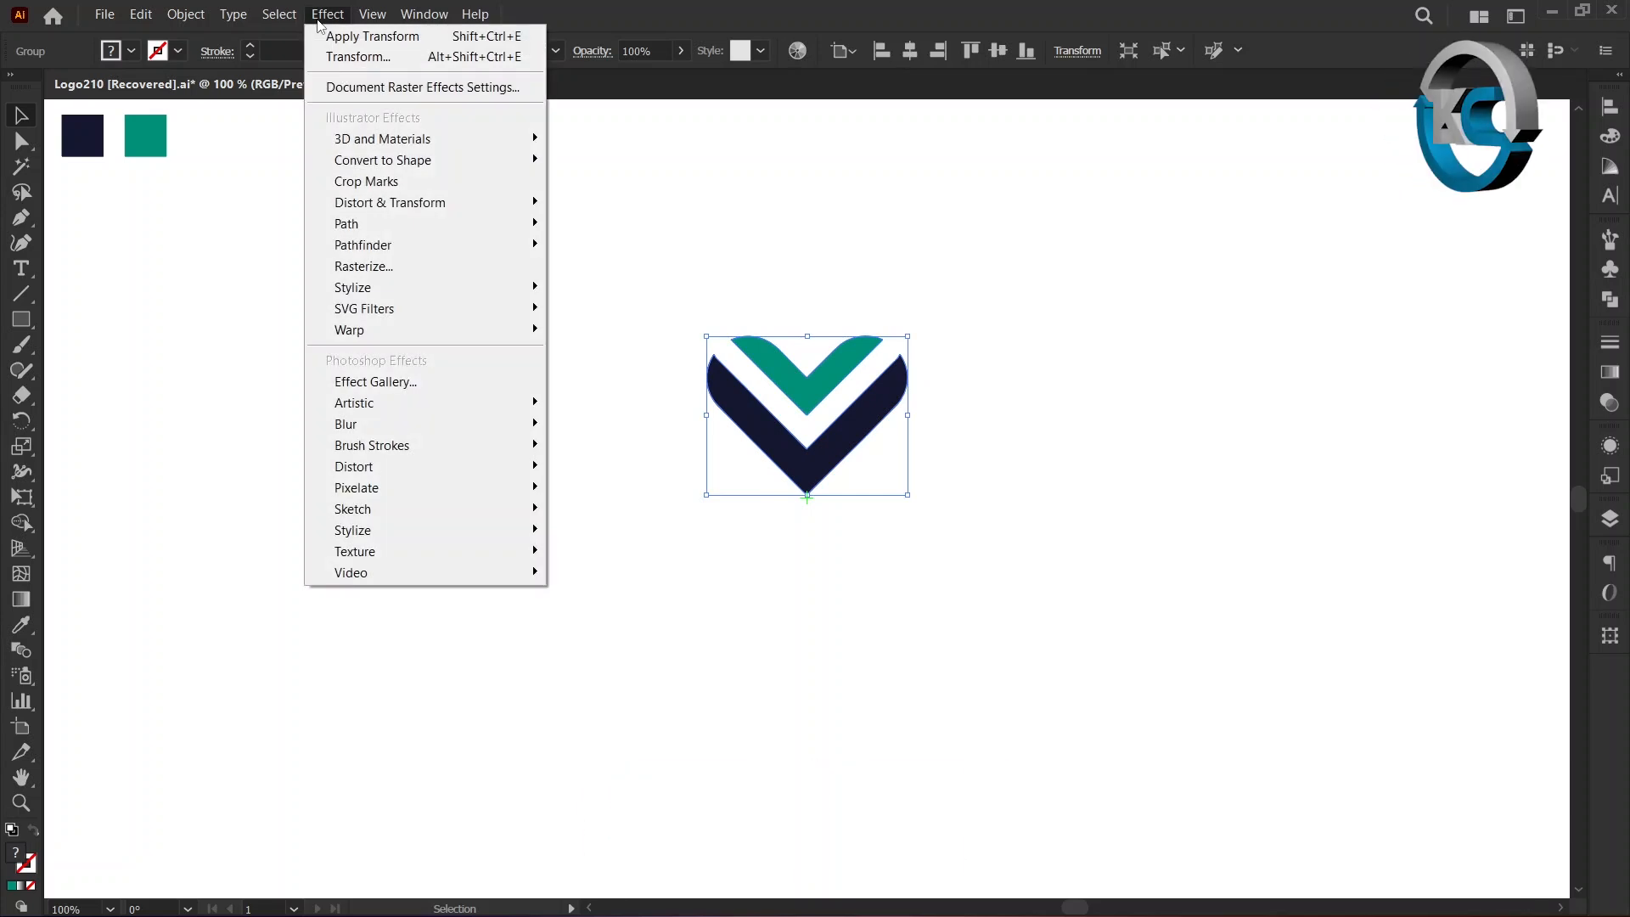
mouse_move(390, 202)
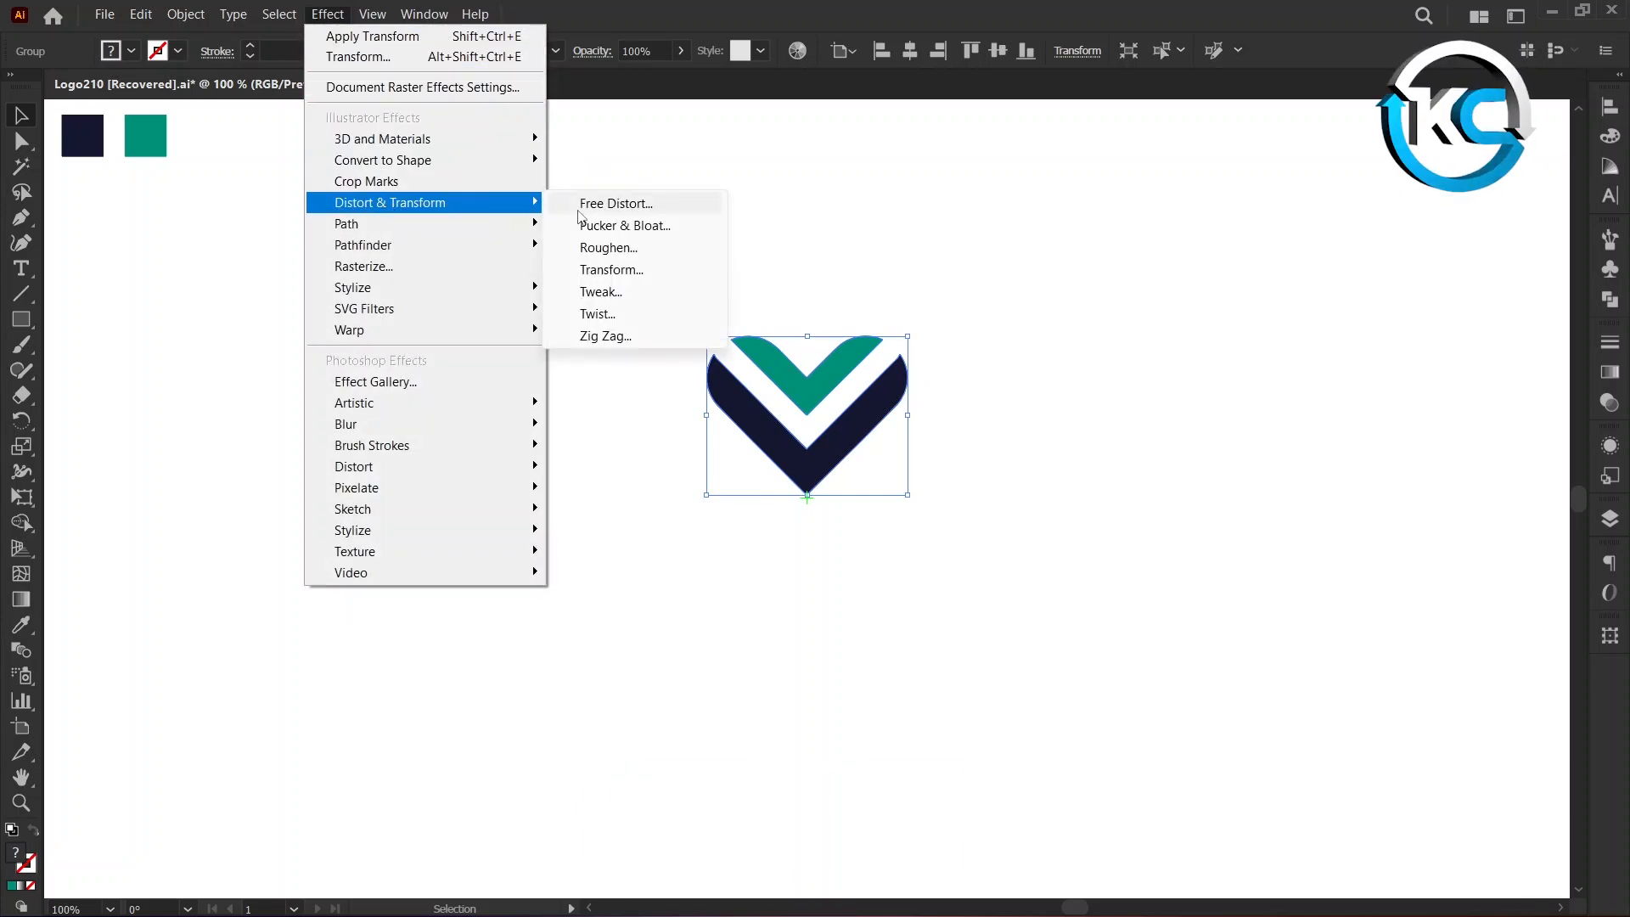
Choose Distort & Transform > Transform from the Effect menu
click(611, 269)
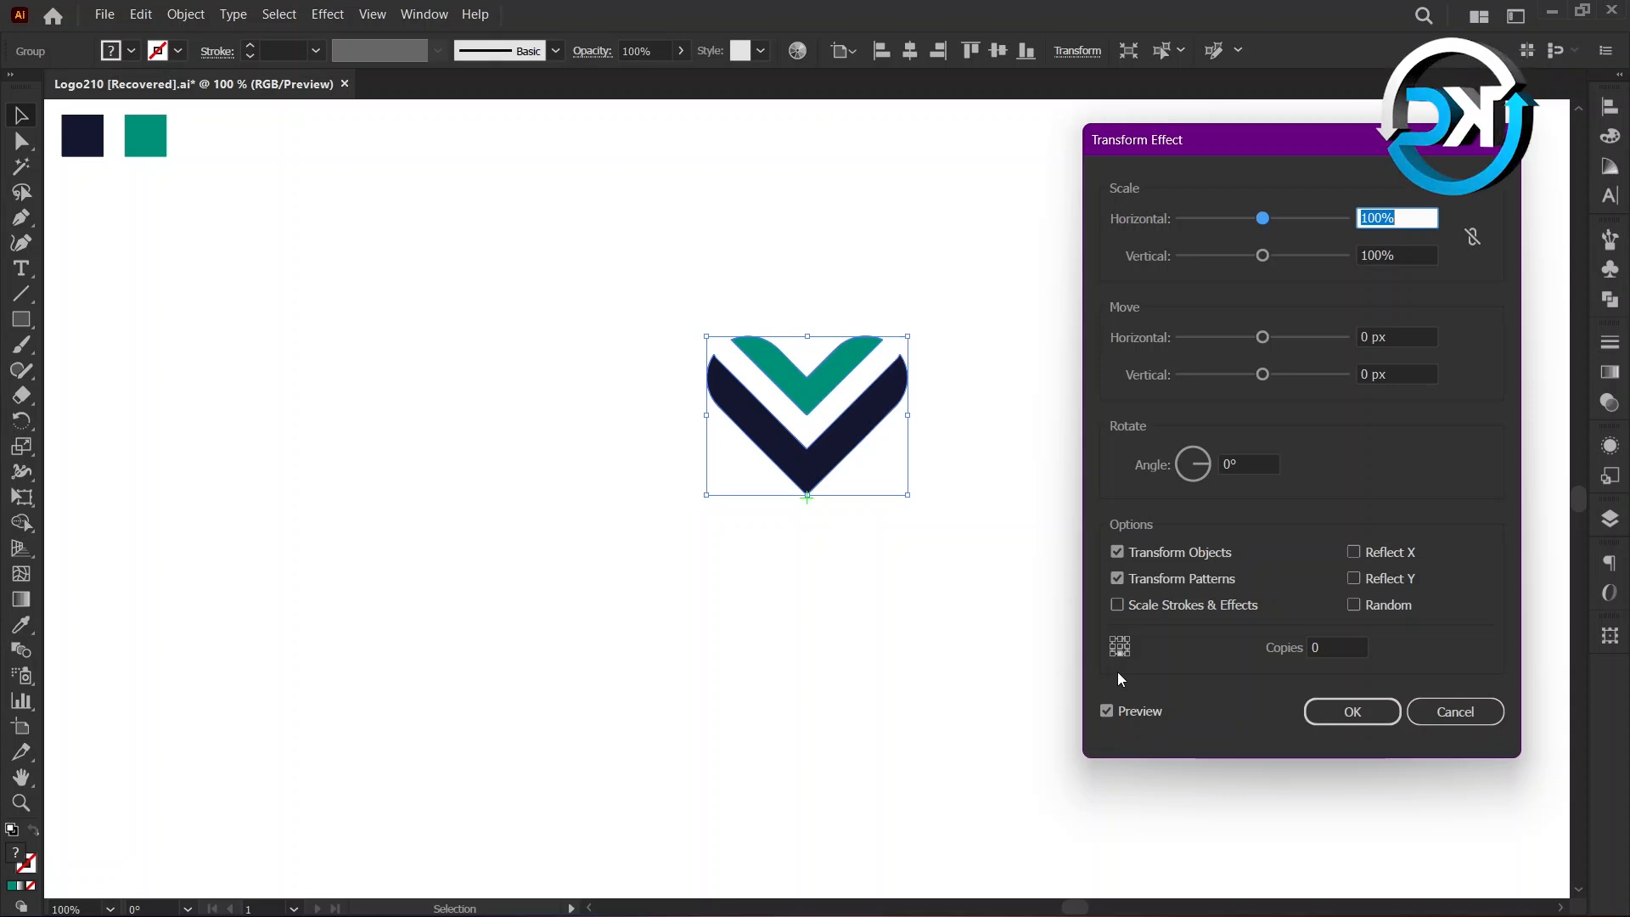
Apply a Transform effect: angle 90°, move -4 px horizontally and 2 px vertically, three copies
click(1247, 464)
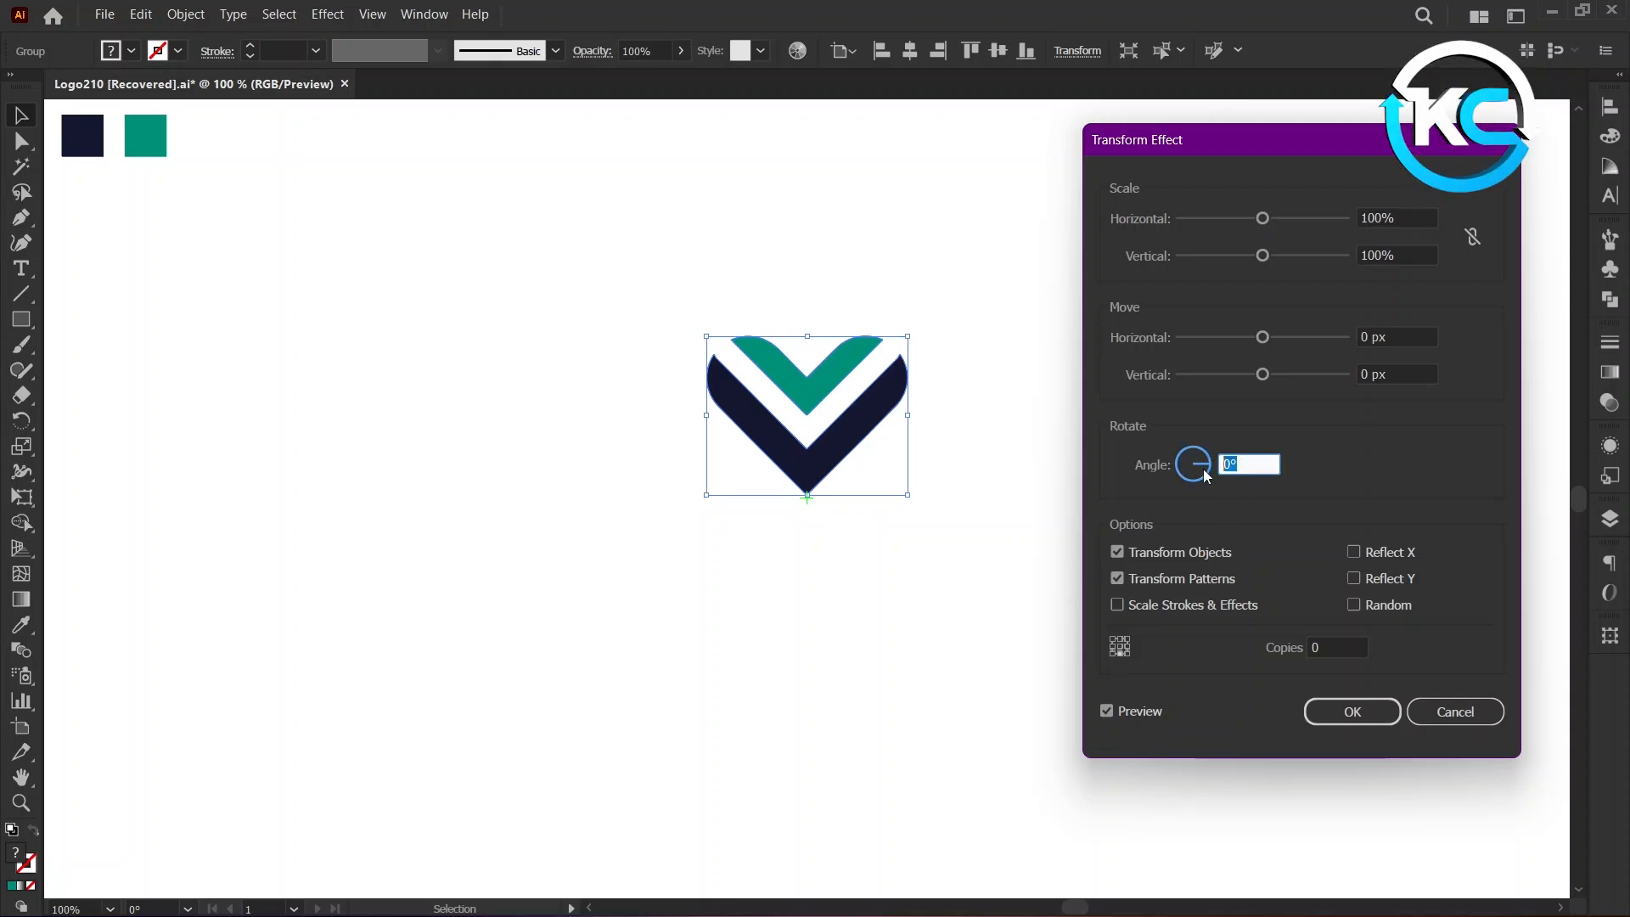
text(90)
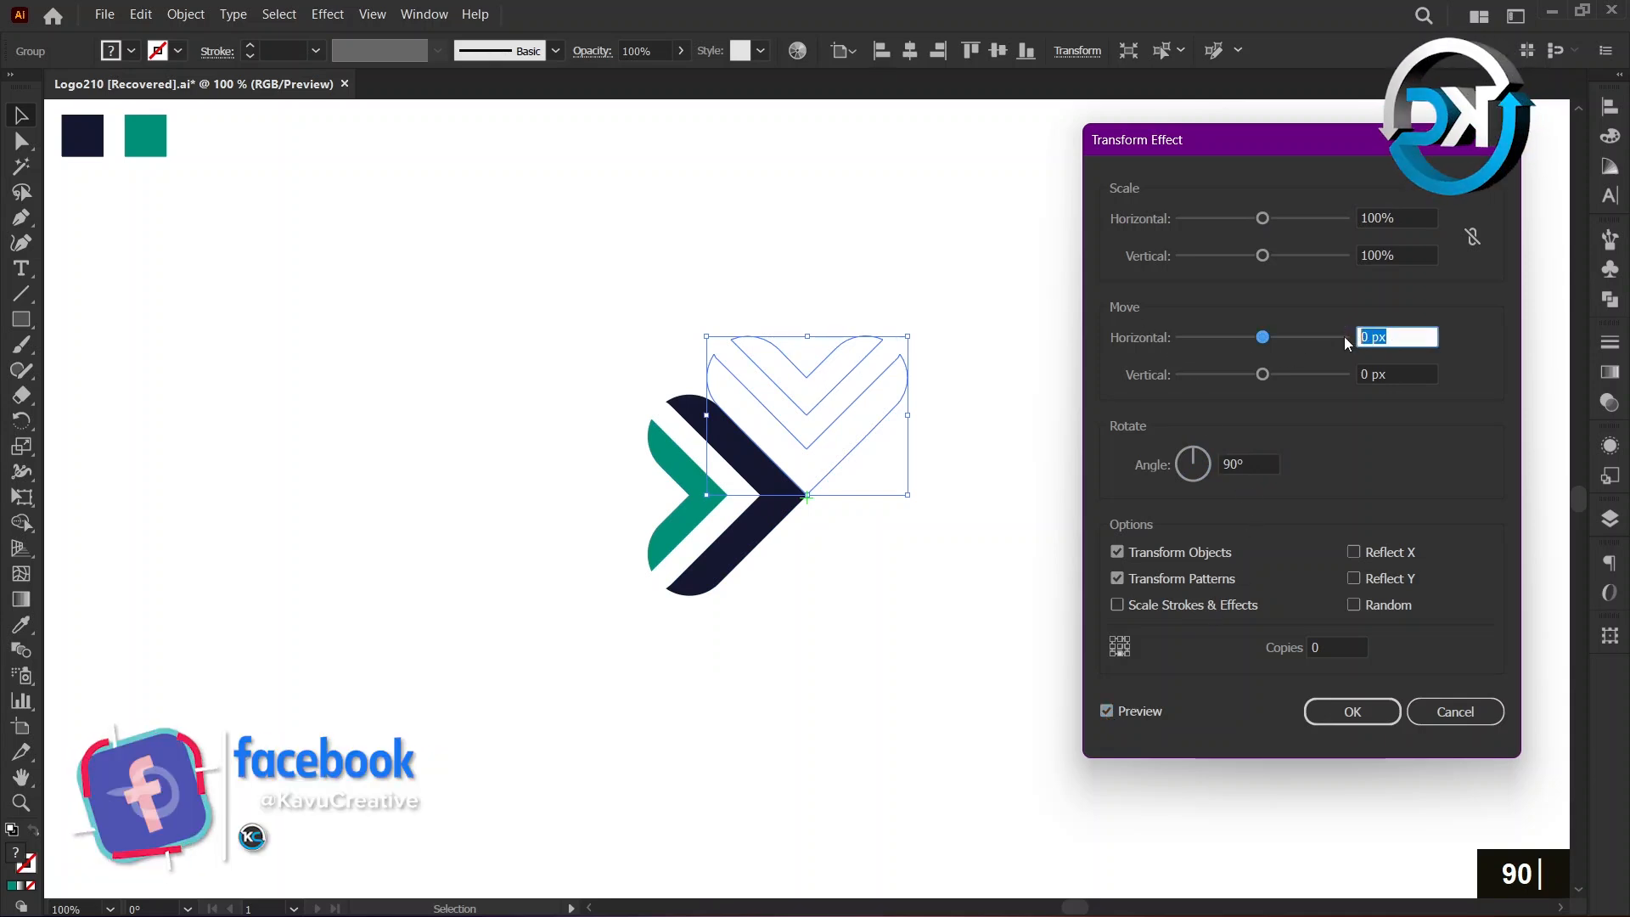
text(-4)
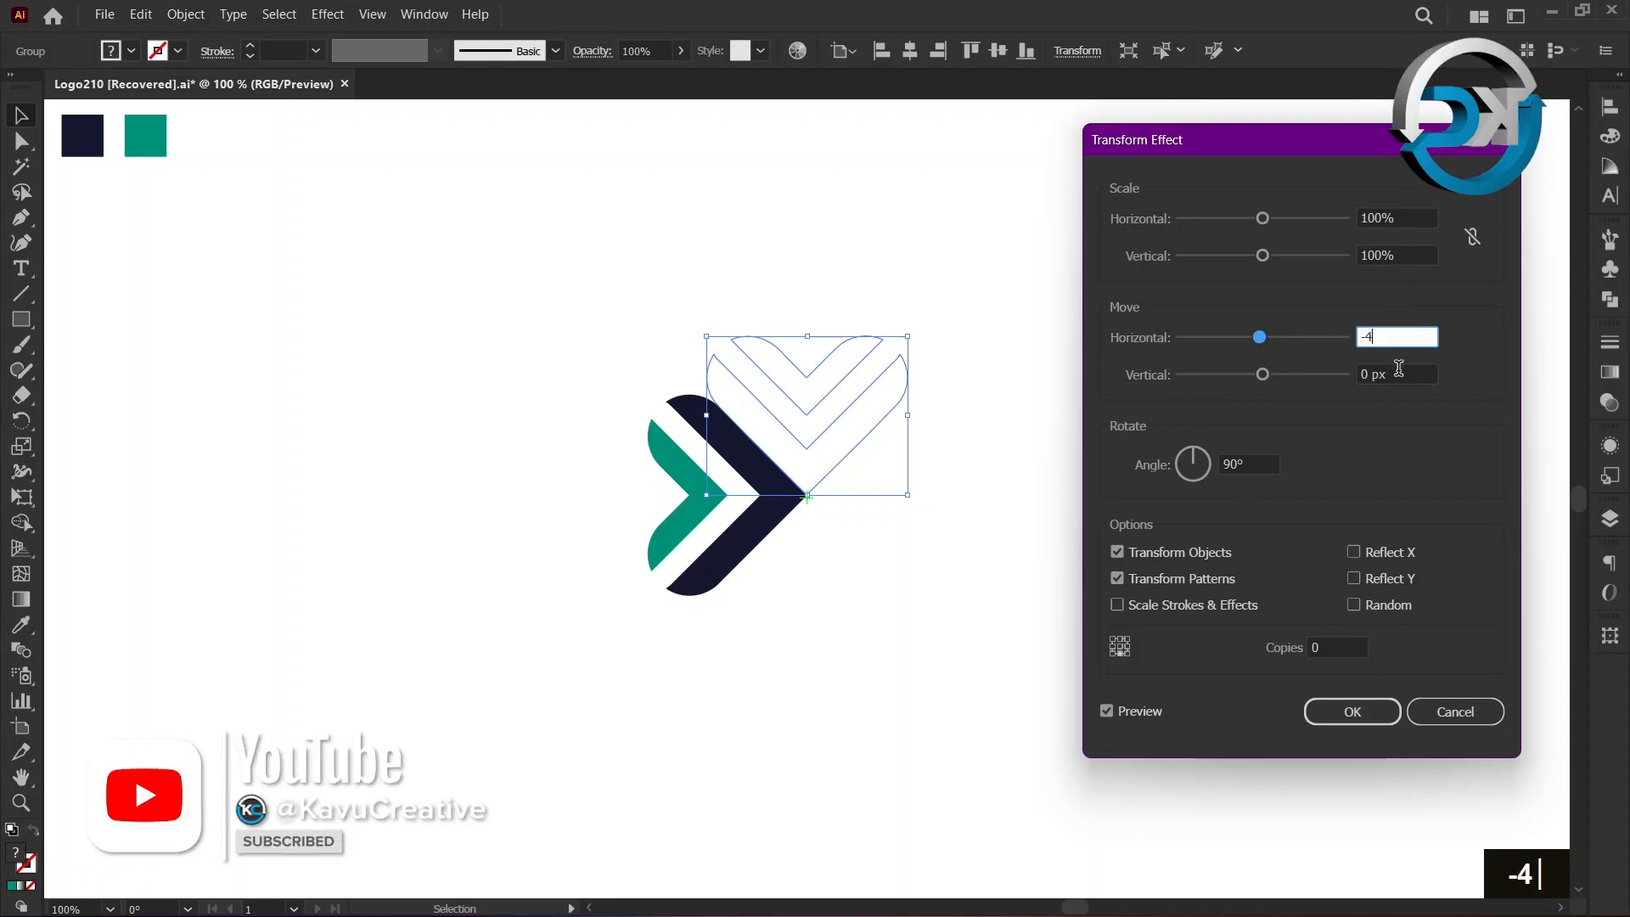
double_click(1395, 374)
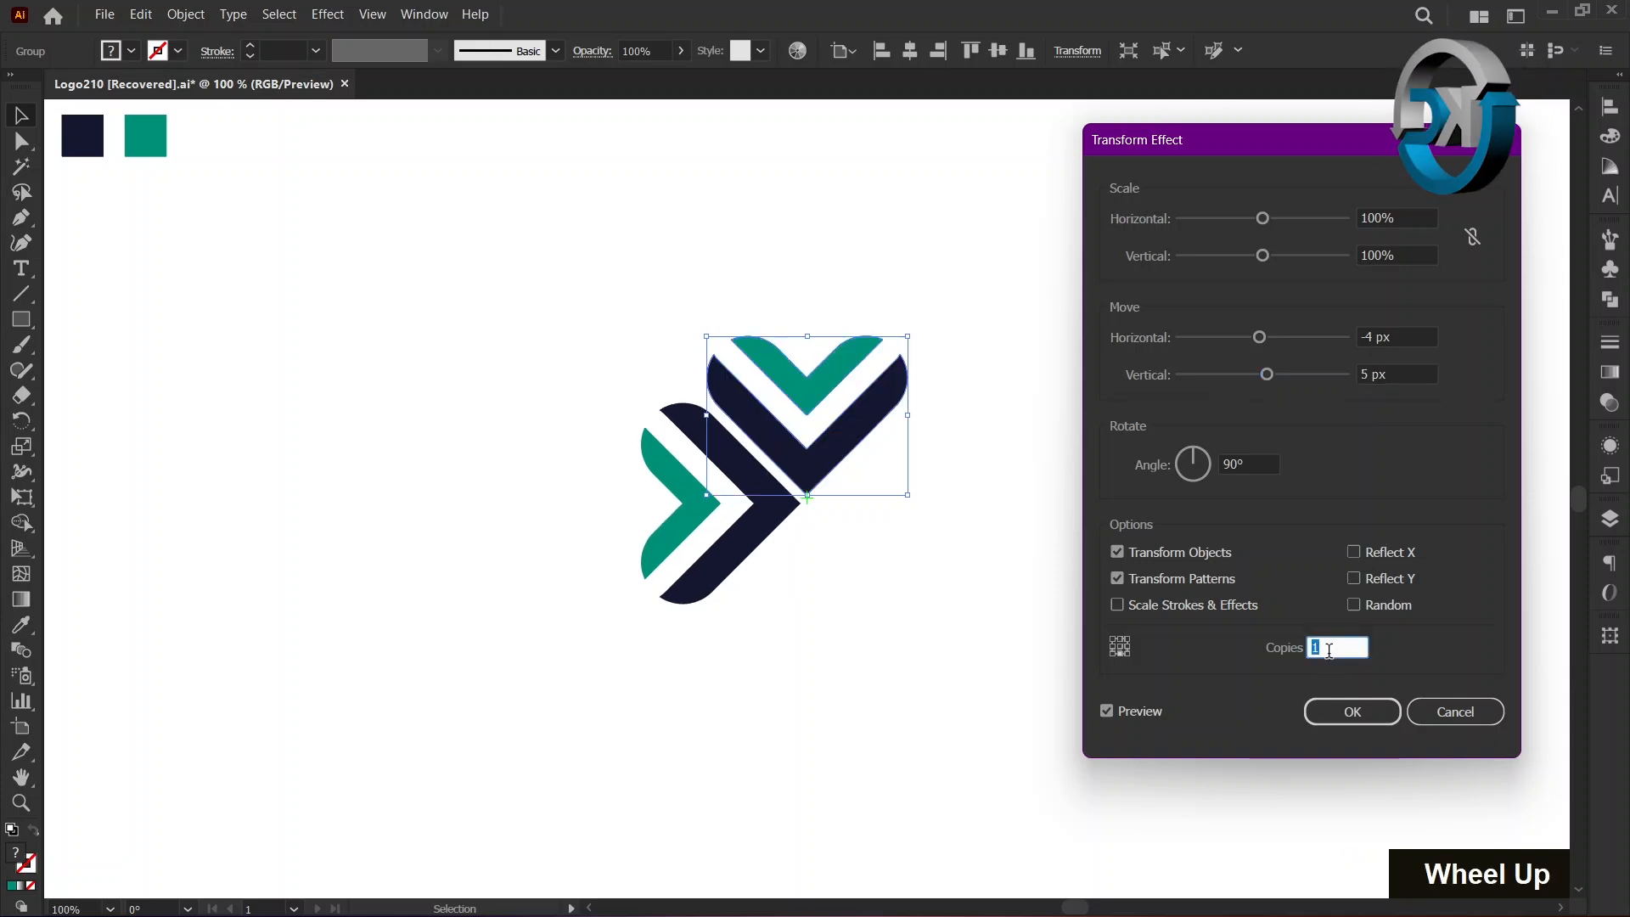
text(2)
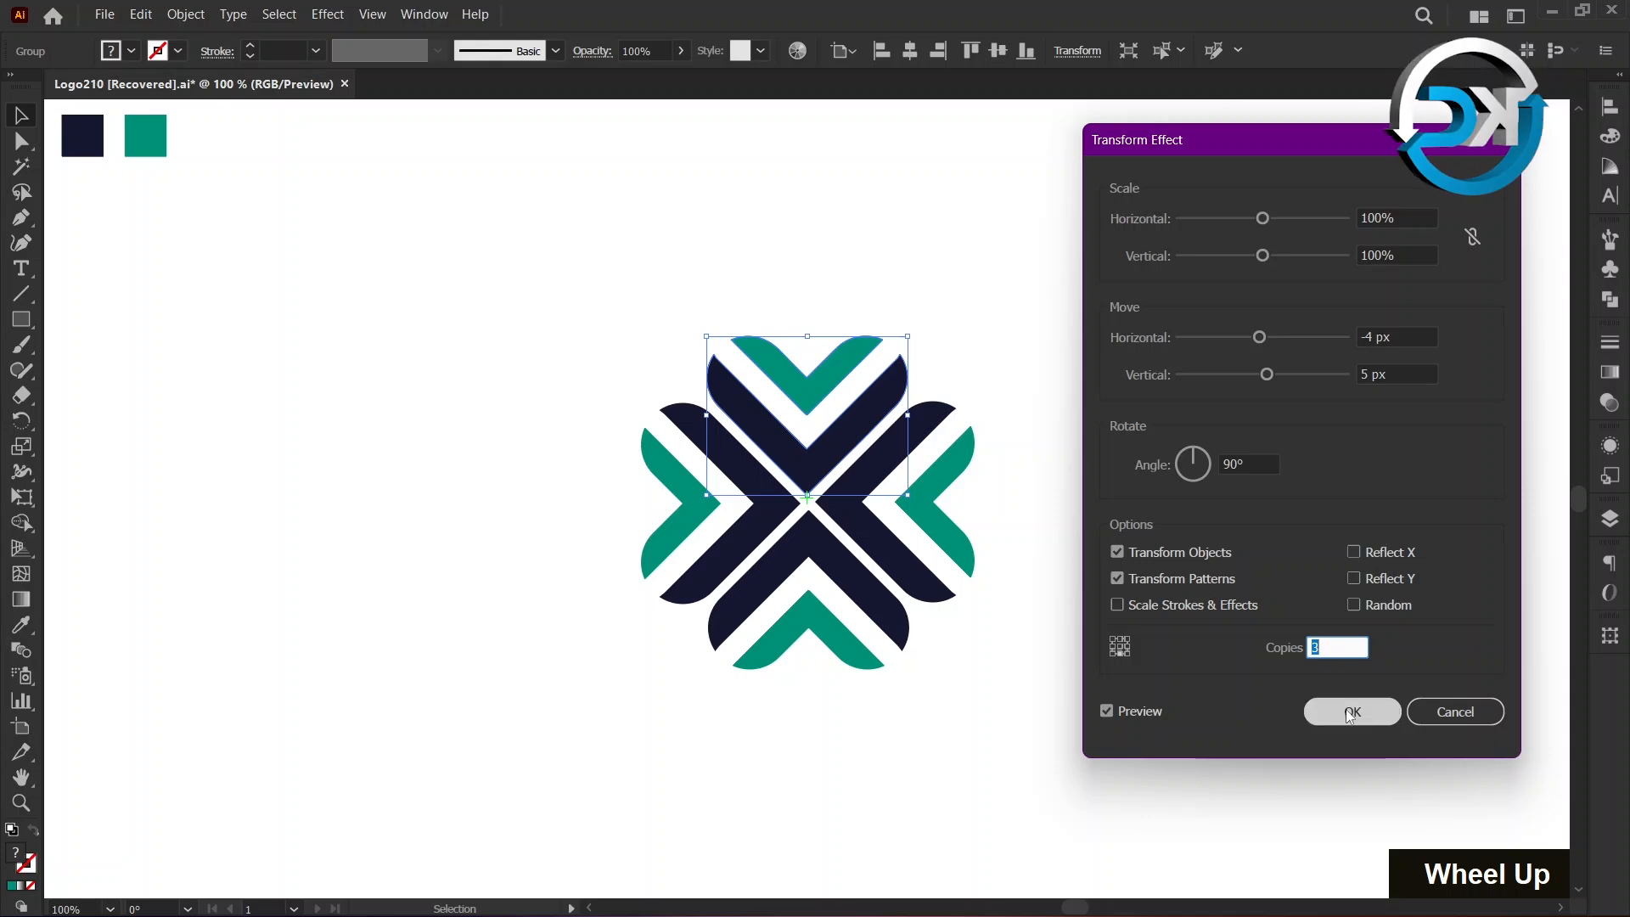
click(1351, 712)
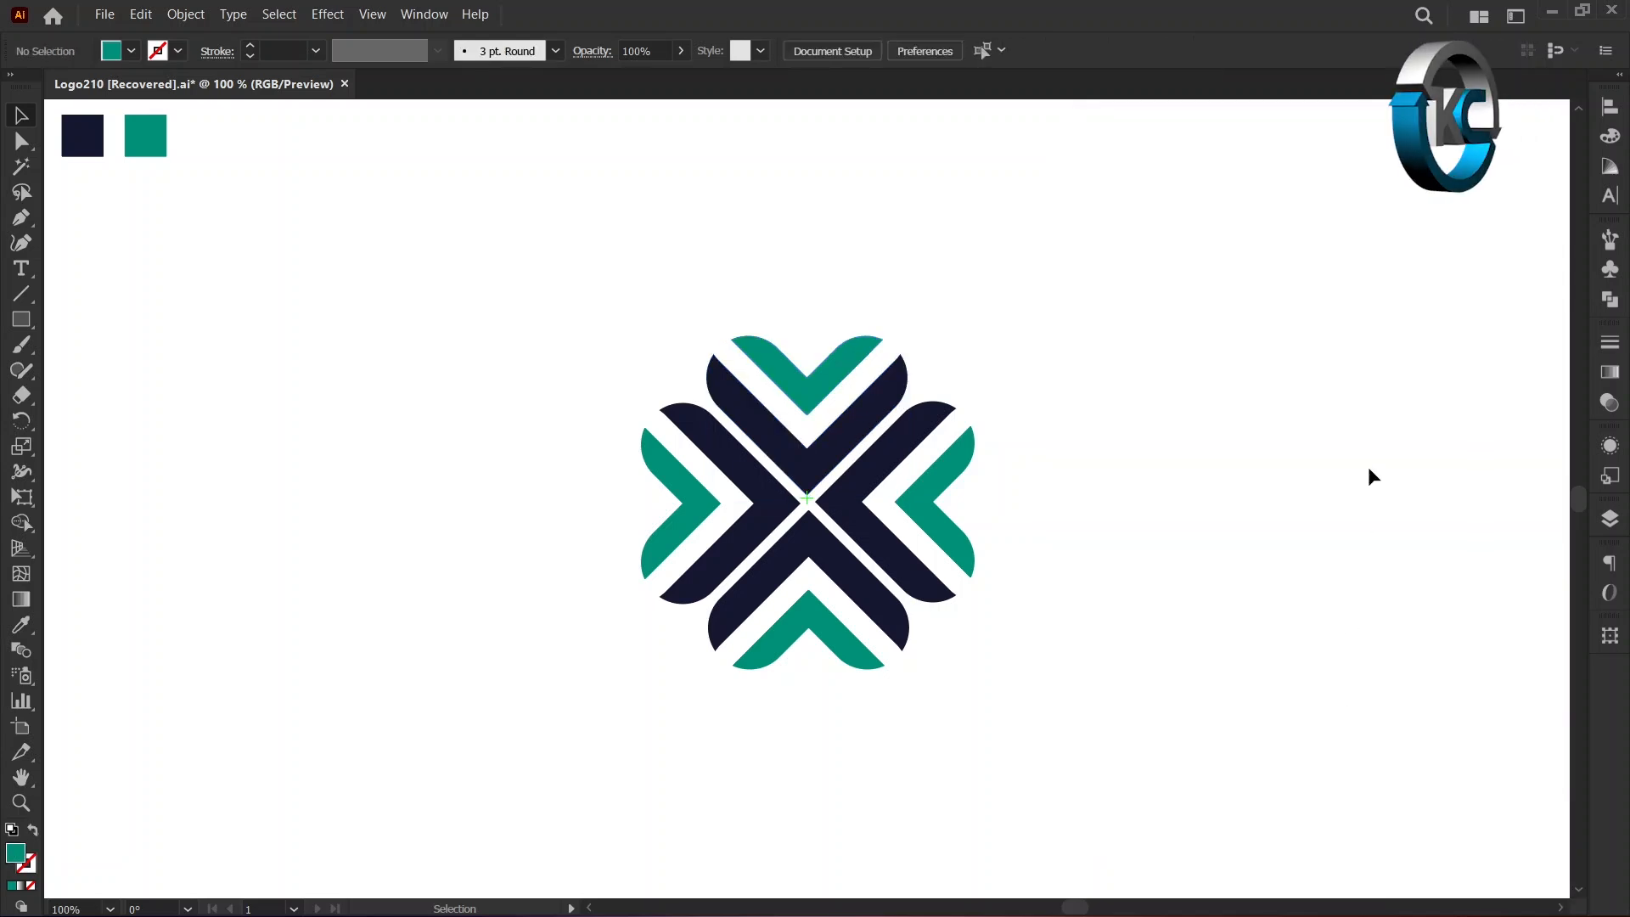